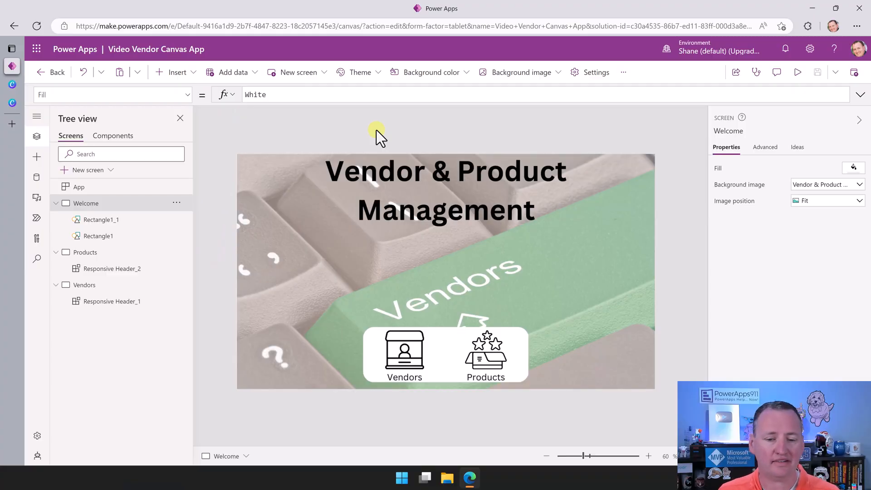
pyautogui.moveTo(314, 120)
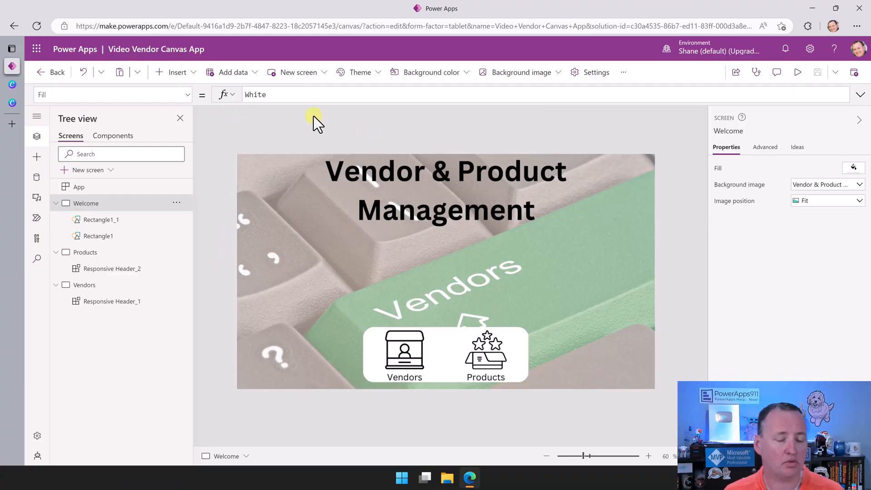
pyautogui.moveTo(37, 181)
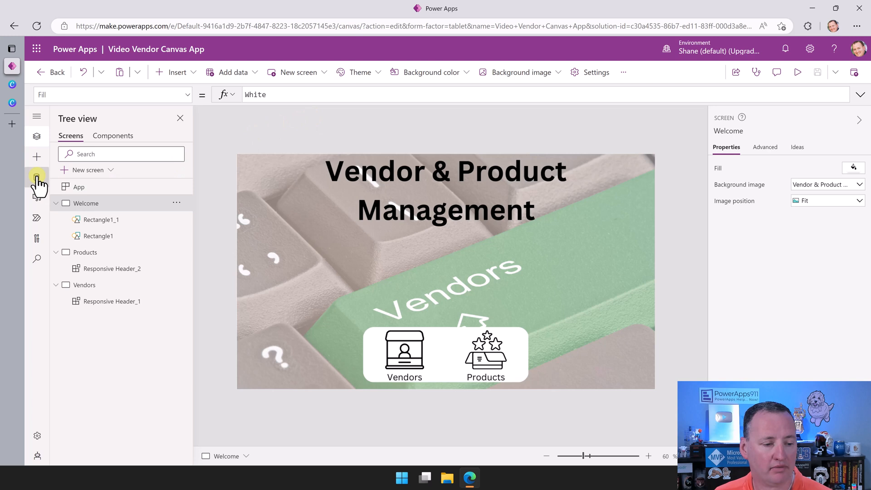
# Add the Vendor and Product Dataverse tables as the app's data sources
pyautogui.click(36, 177)
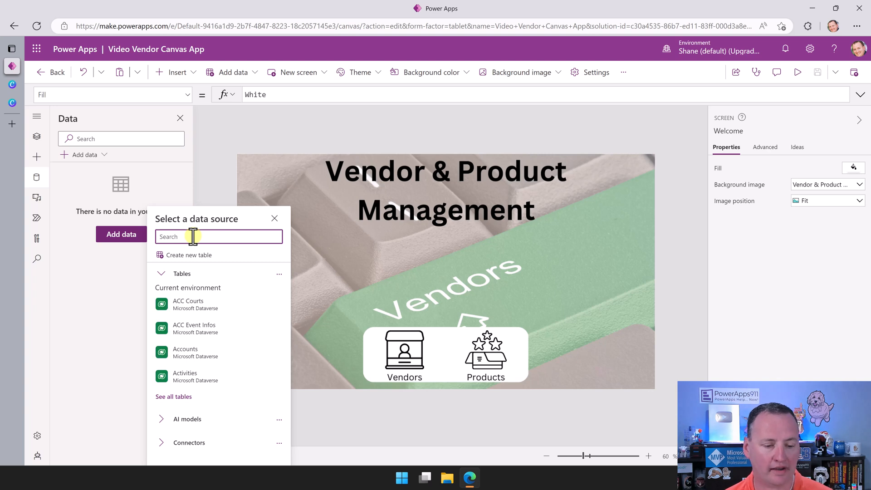
pyautogui.write('vendor')
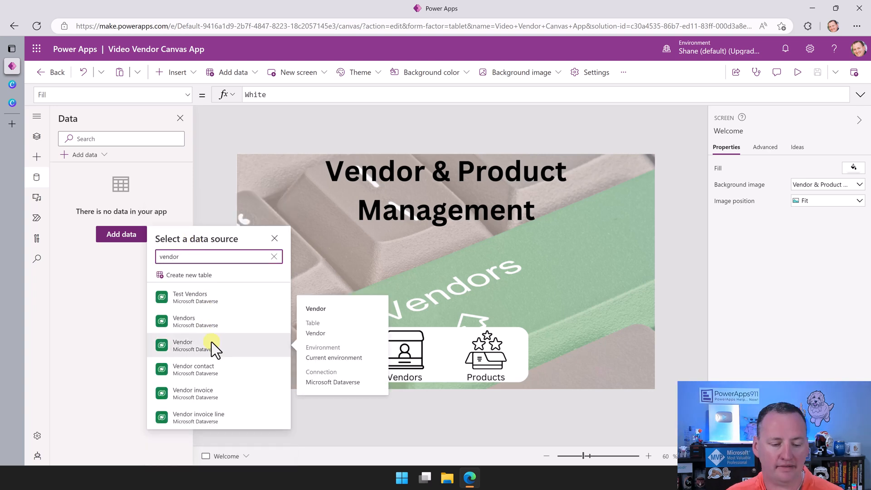
pyautogui.click(182, 345)
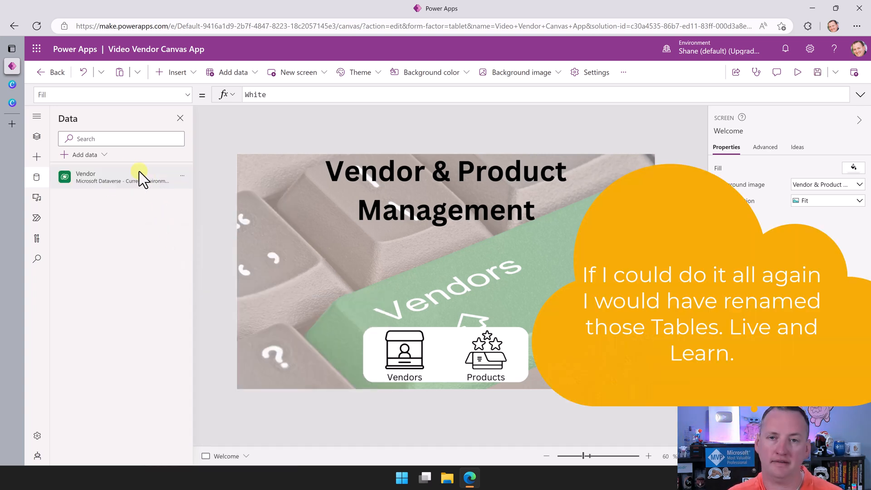
pyautogui.click(86, 154)
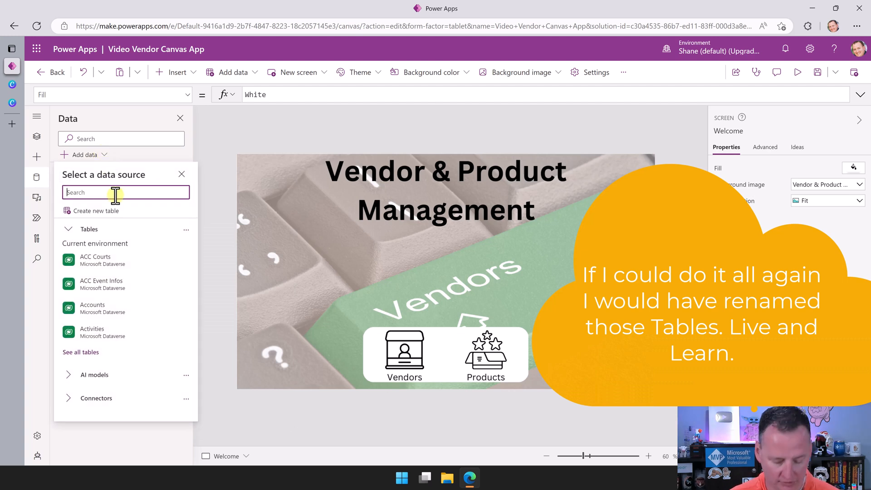
pyautogui.write('product')
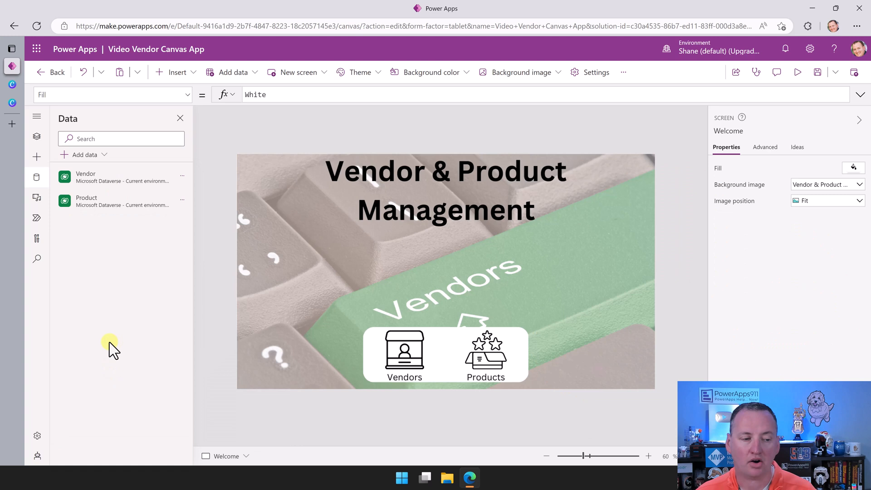
pyautogui.moveTo(121, 162)
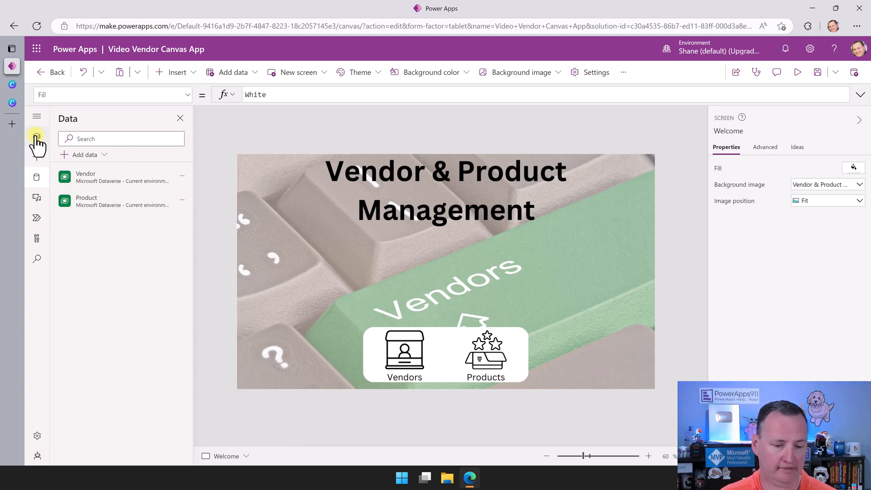
# Add a vertical gallery on the Vendors screen bound to Vendor with title, subtitle and body layout
pyautogui.click(37, 136)
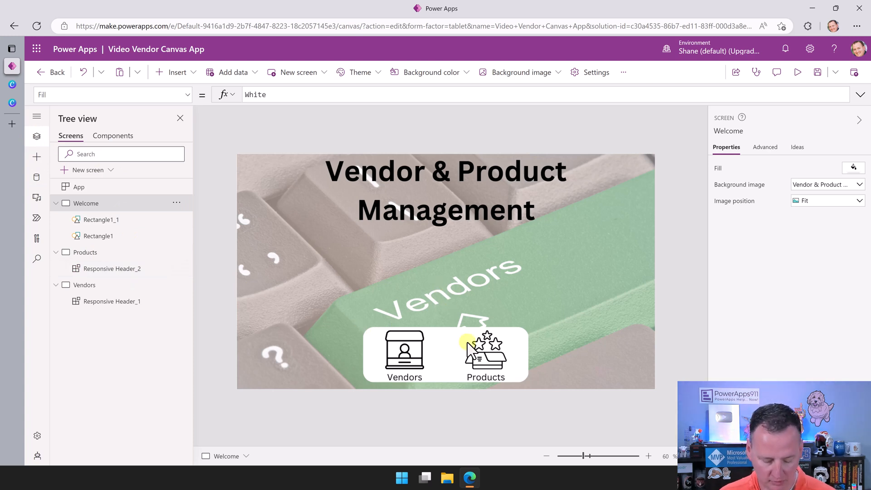
pyautogui.click(83, 284)
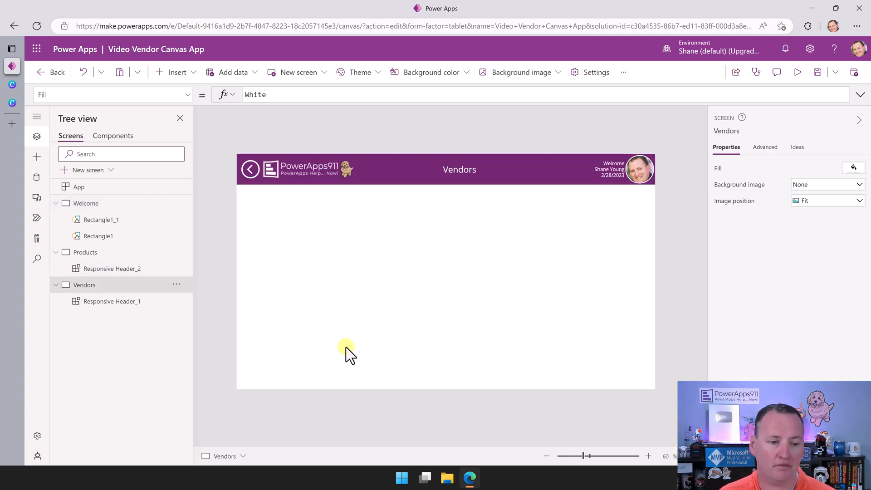
pyautogui.click(177, 72)
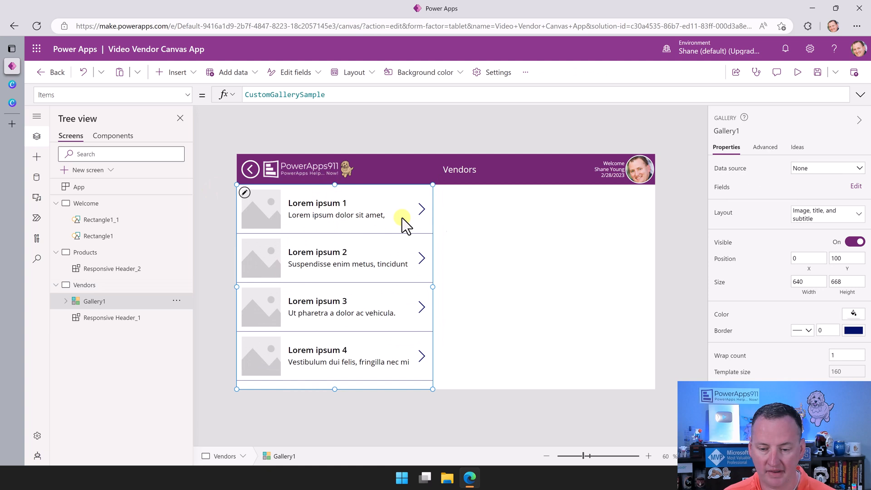
pyautogui.click(828, 167)
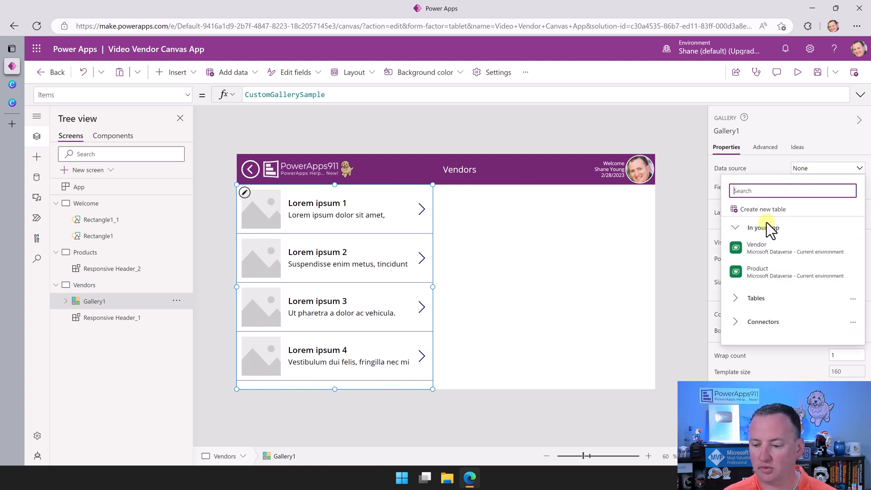
pyautogui.click(757, 247)
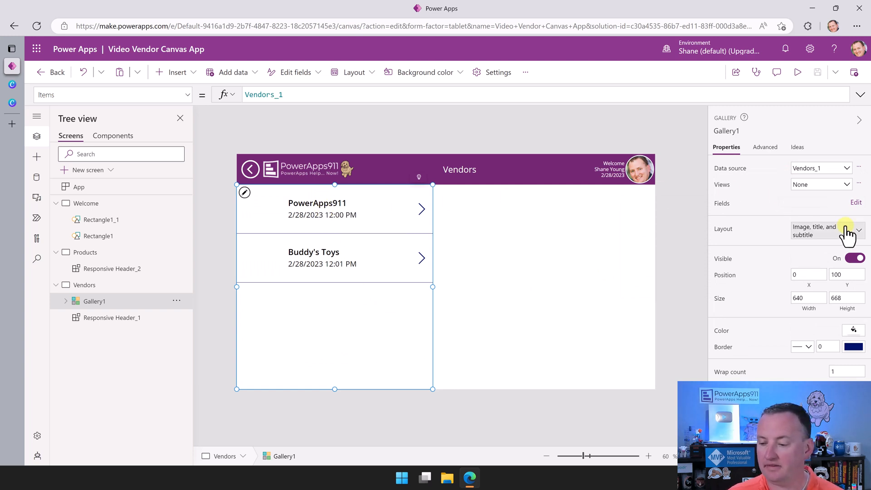
pyautogui.click(859, 230)
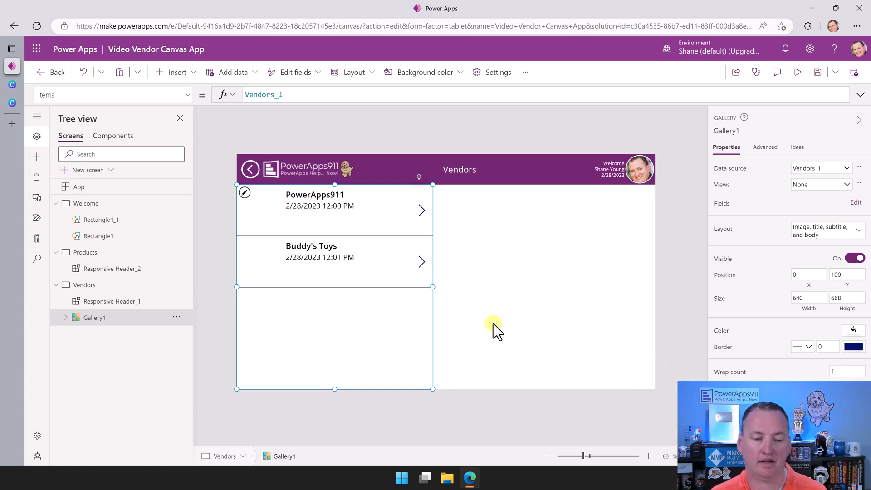
pyautogui.moveTo(336, 209)
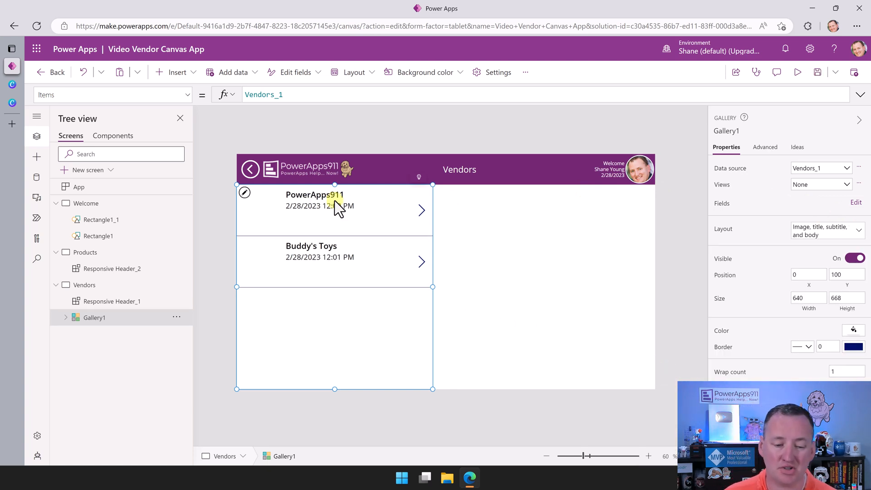
# Make the vendor row's body label show ThisItem.'Main Contact'.'Full Name'
pyautogui.click(315, 194)
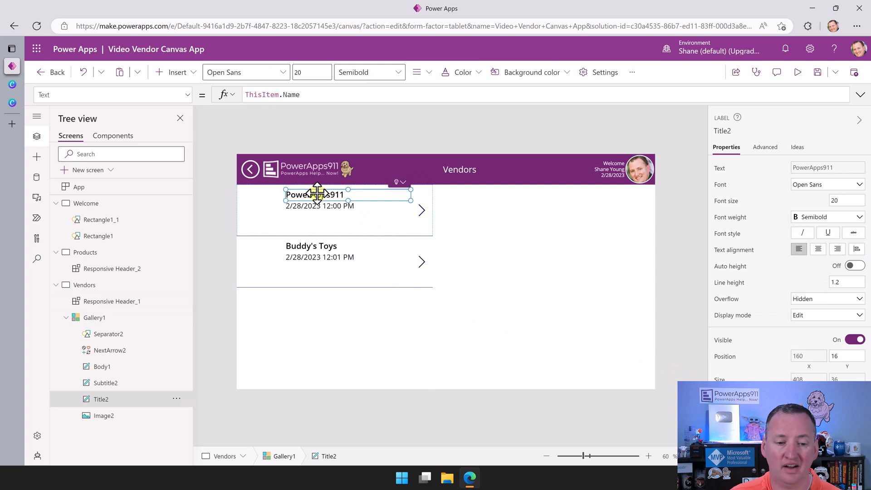
pyautogui.moveTo(322, 250)
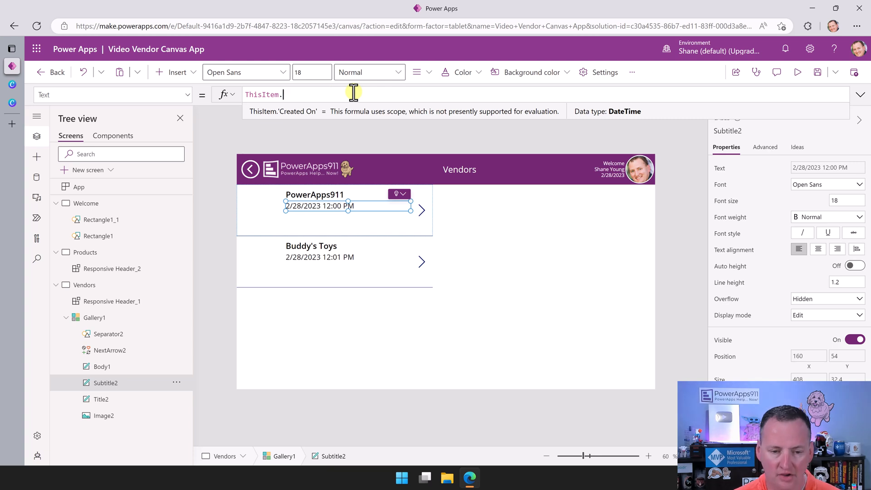
pyautogui.write('des')
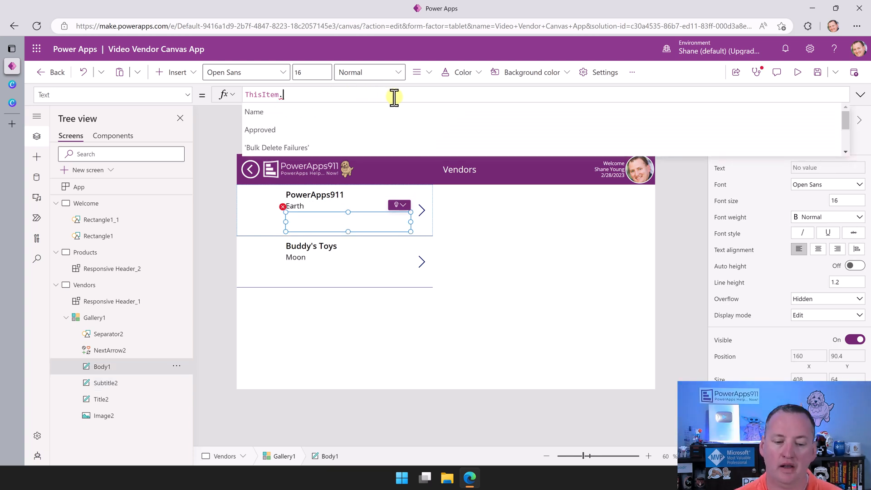
pyautogui.write('main')
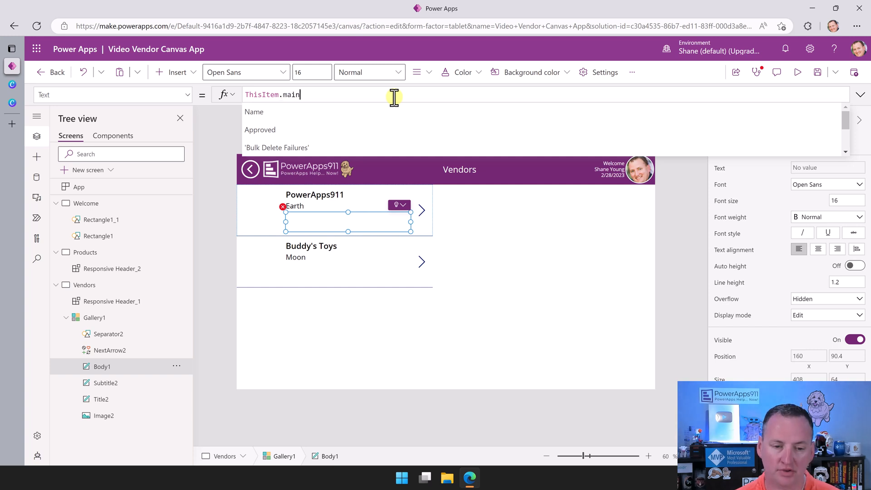
pyautogui.write("'Main Contact'")
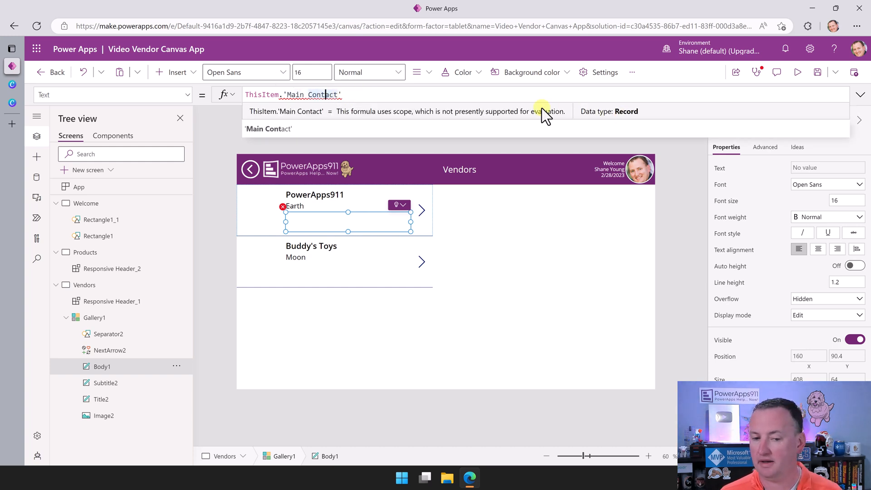
pyautogui.click(348, 95)
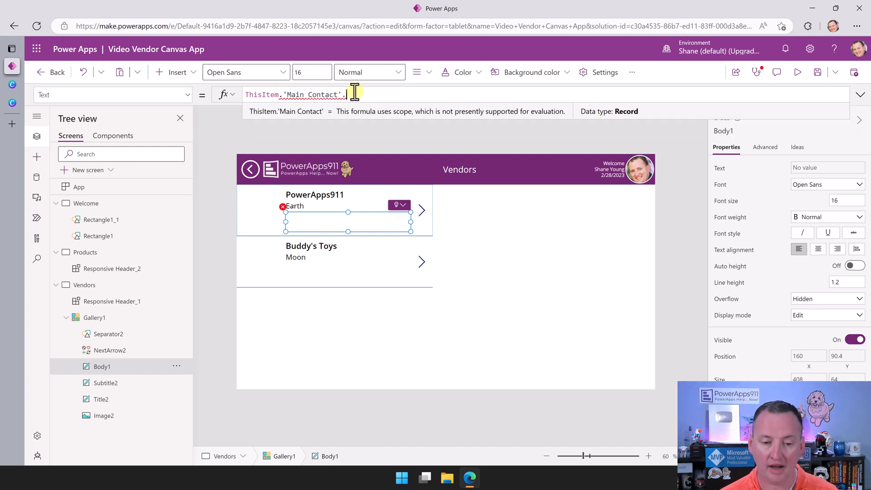
pyautogui.write('.')
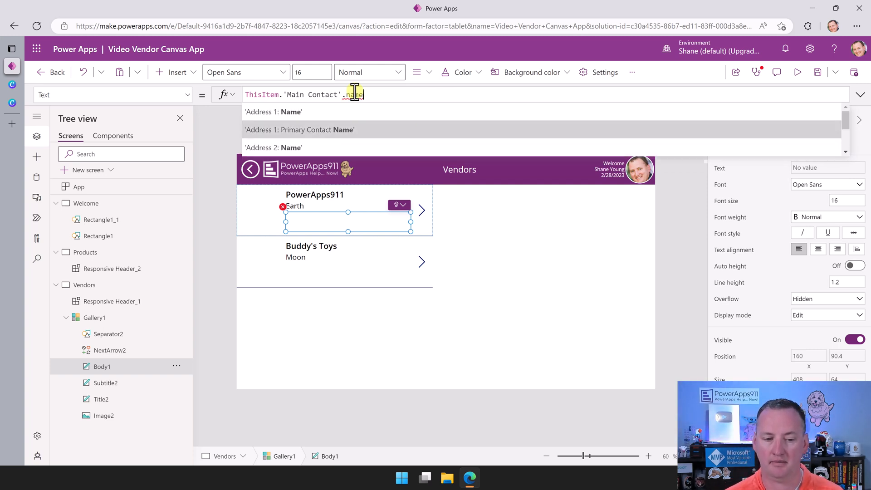
pyautogui.scroll(-3)
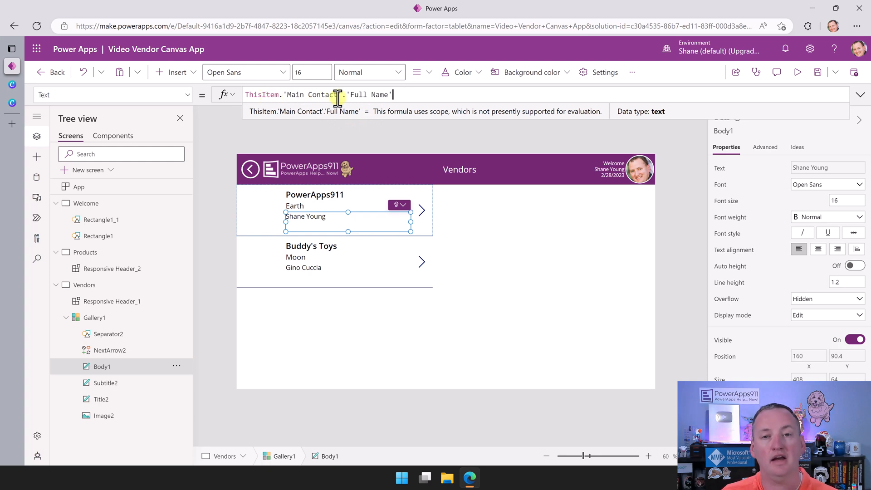
pyautogui.moveTo(364, 223)
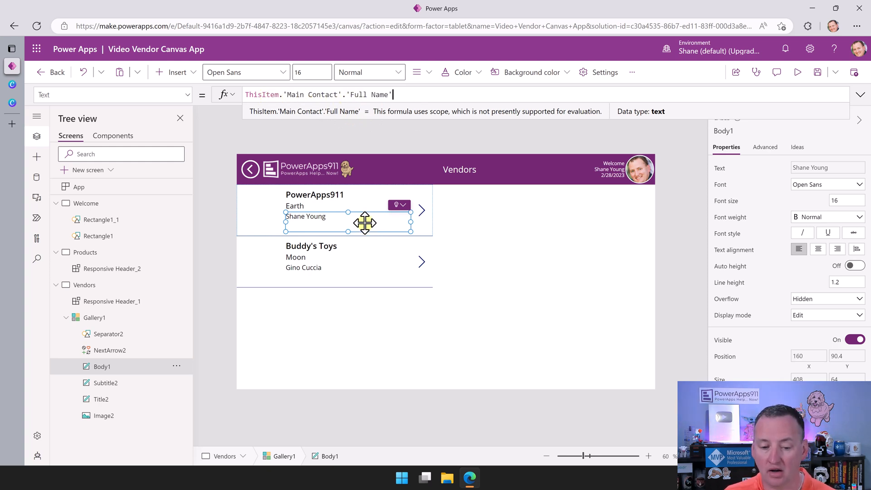
pyautogui.moveTo(505, 262)
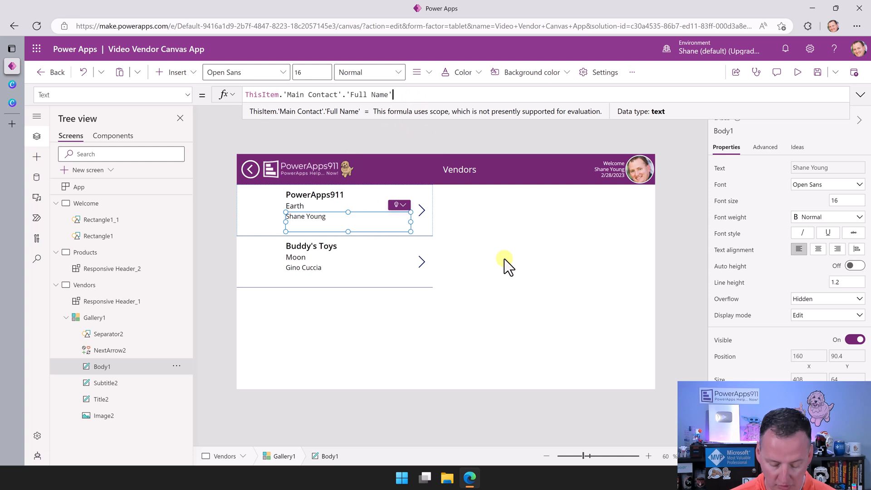
# Append & " " & ThisItem.'Main Contact'.Email so the contact's e-mail follows the name
pyautogui.write('& " "')
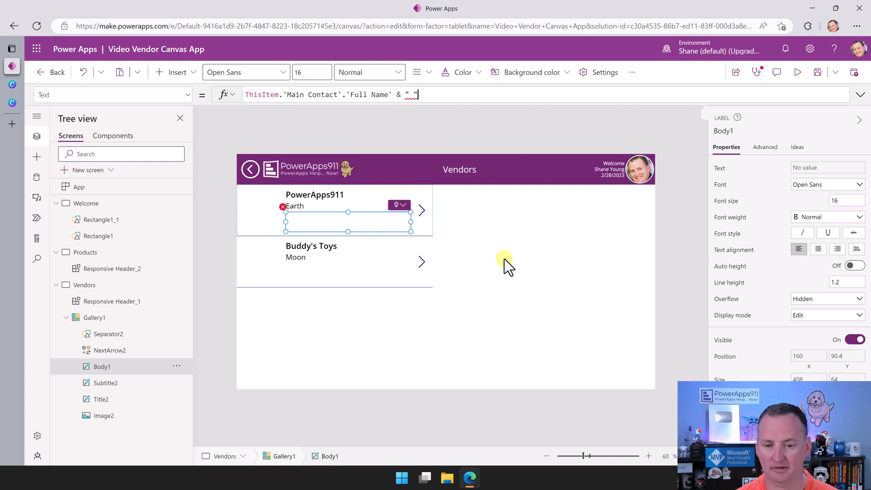
pyautogui.write('&')
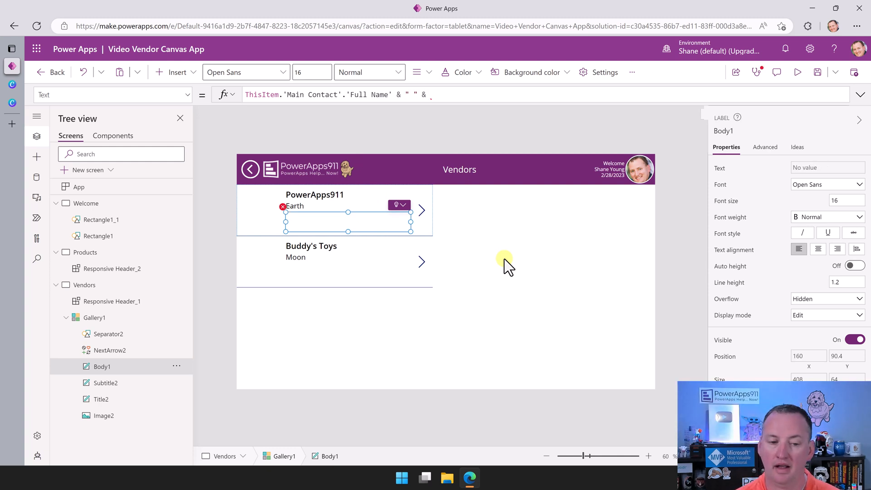
pyautogui.write('ThisItem.m')
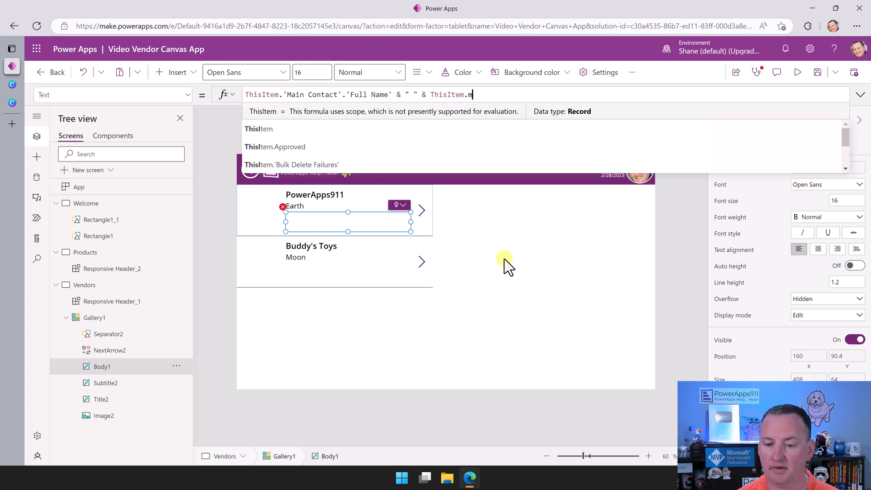
pyautogui.write("'Main Contact'")
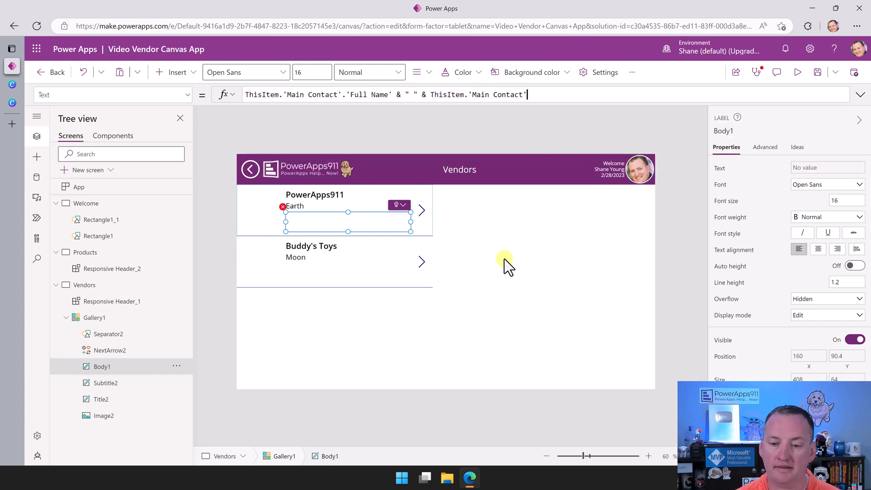
pyautogui.write('.emi')
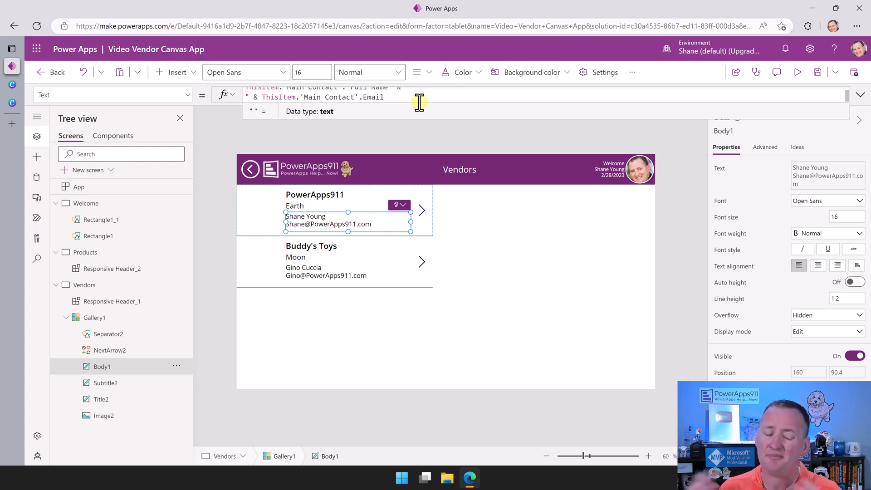
pyautogui.moveTo(400, 121)
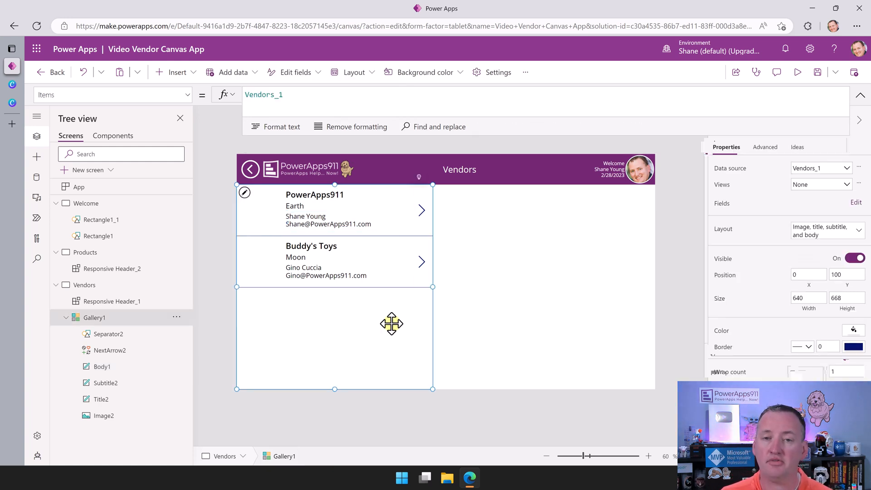
pyautogui.moveTo(382, 281)
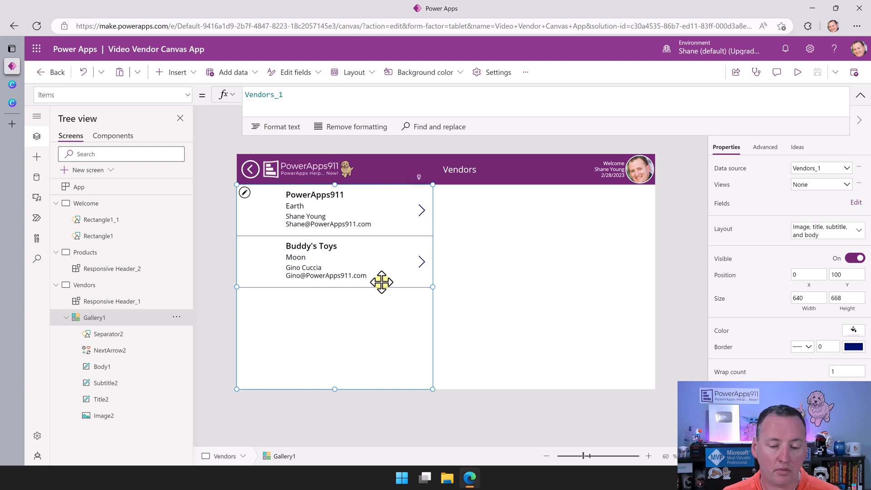
pyautogui.moveTo(392, 222)
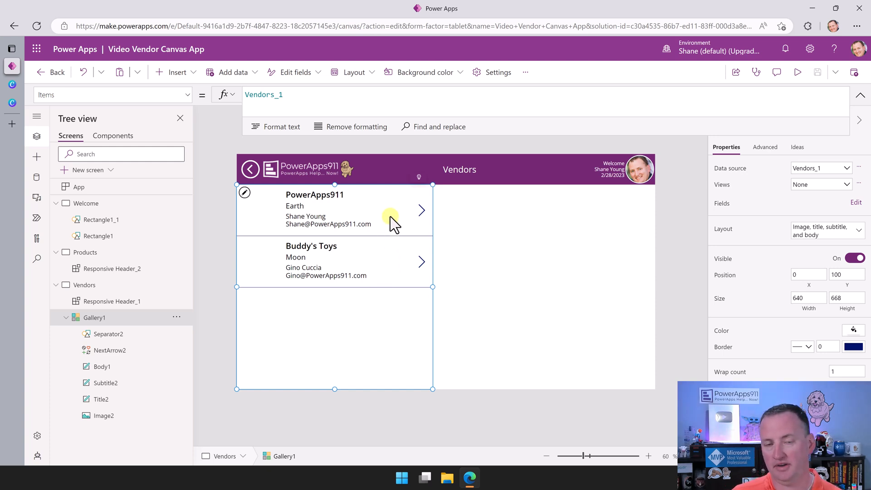
pyautogui.moveTo(191, 97)
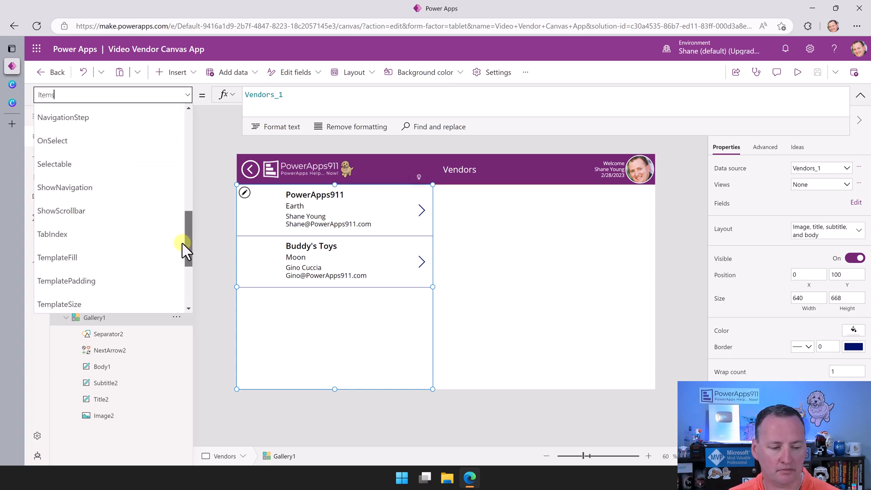
# Set the gallery TemplateFill to ColorFade(Purple, 70%)
pyautogui.click(57, 257)
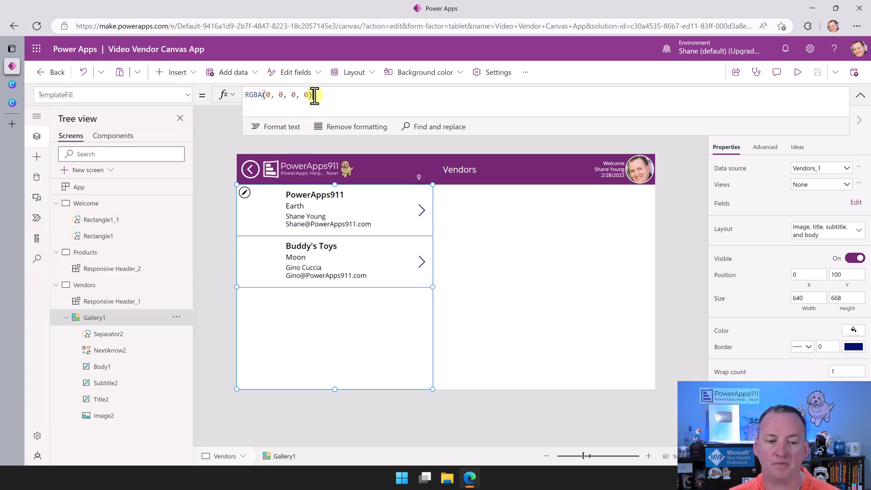
pyautogui.click(262, 94)
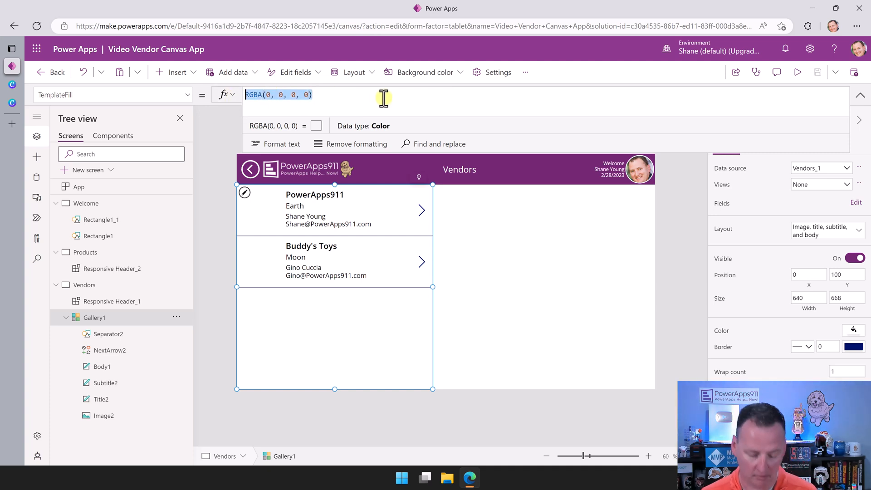
pyautogui.write('Purple')
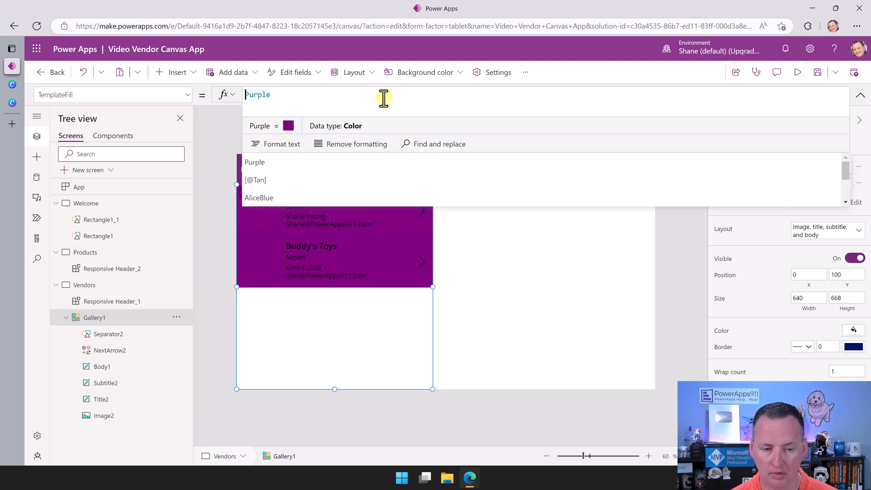
pyautogui.write('colorFade(polo')
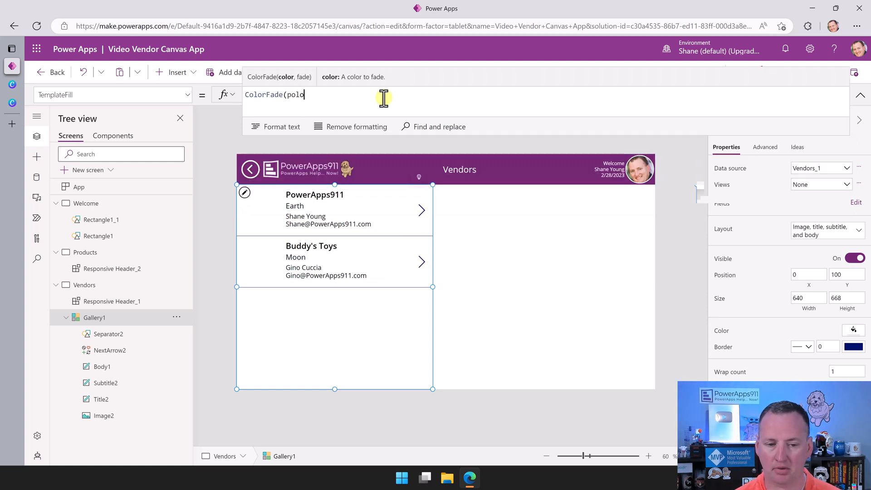
pyautogui.write('Purple,')
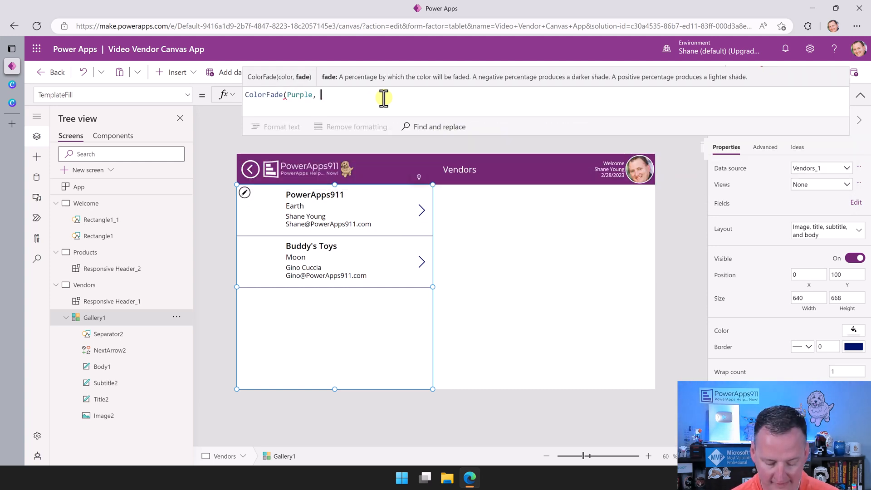
pyautogui.write('50%)')
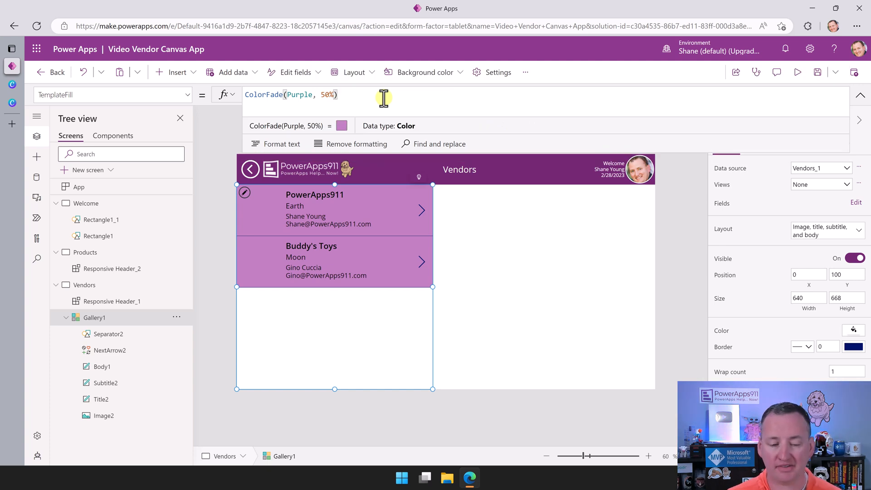
pyautogui.click(327, 94)
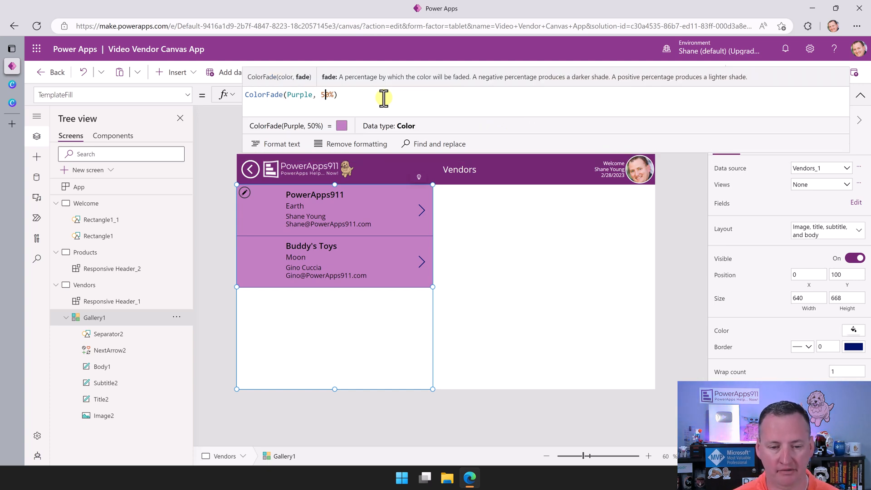
pyautogui.write('70%')
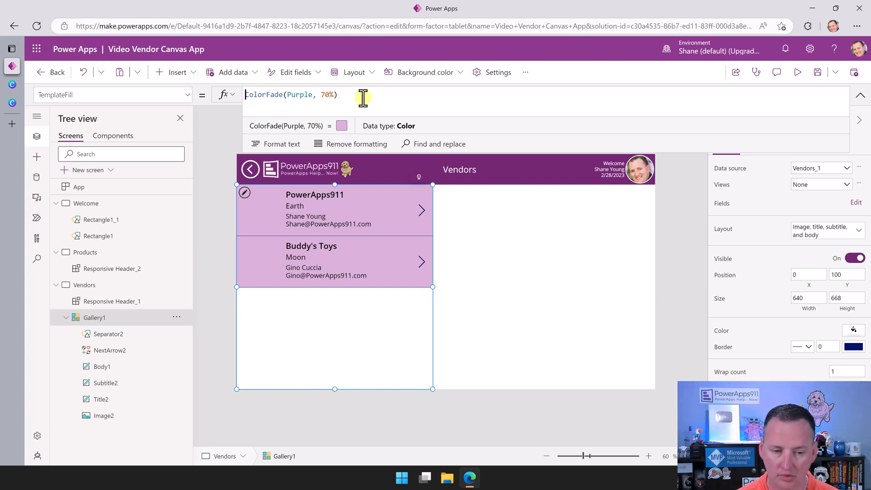
# Wrap the fill in If(ThisItem.IsSelected, ..., Transparent) so only the selected vendor is purple
pyautogui.write('Thi')
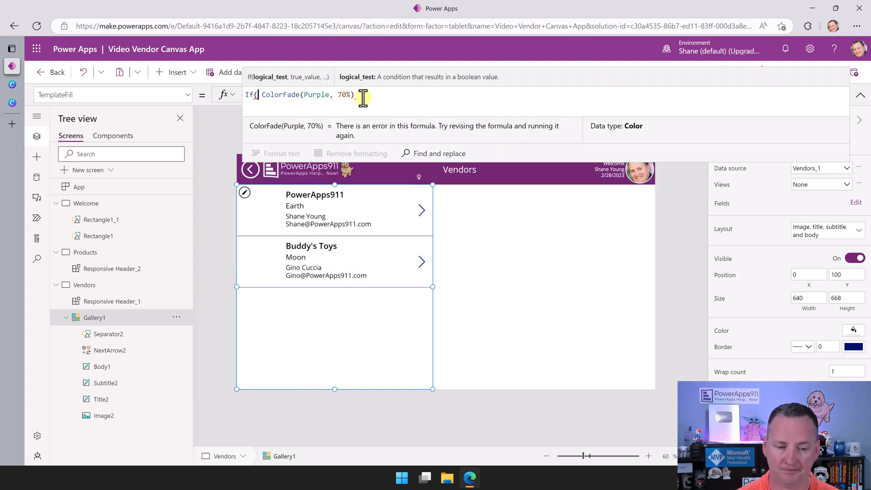
pyautogui.write('ThisItem.IsSelected')
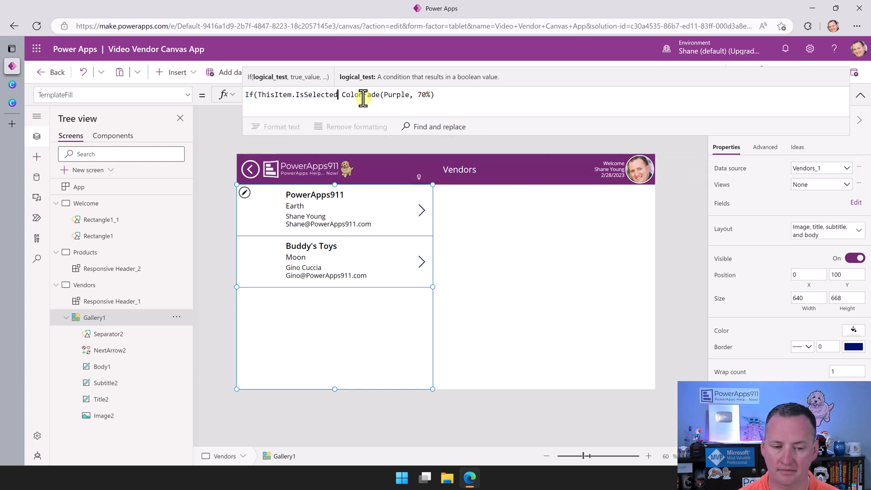
pyautogui.write(',')
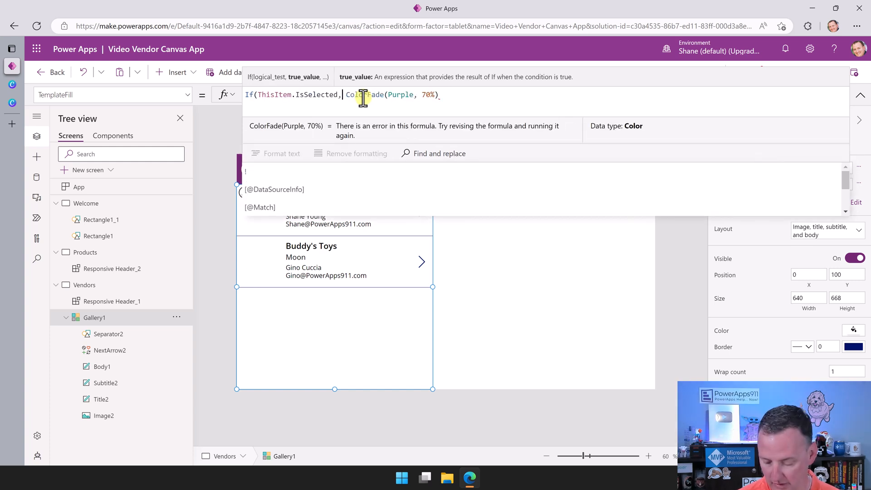
pyautogui.write(', trans')
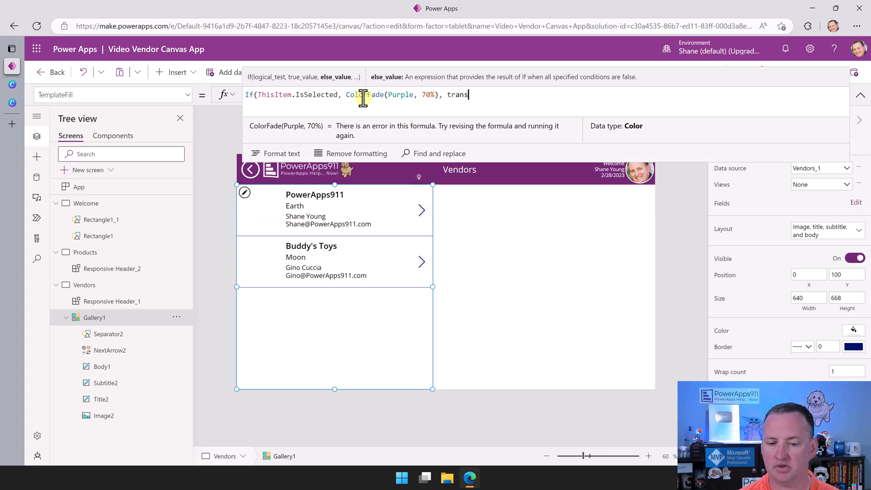
pyautogui.write('Trans')
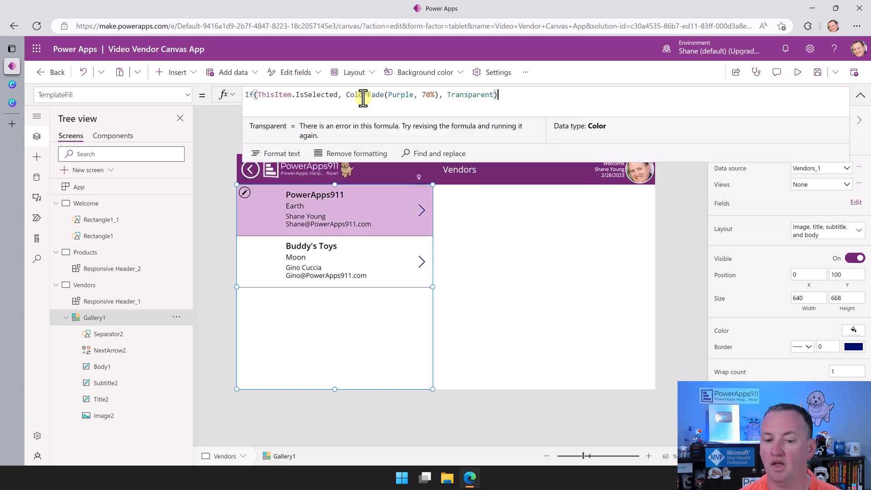
pyautogui.click(798, 73)
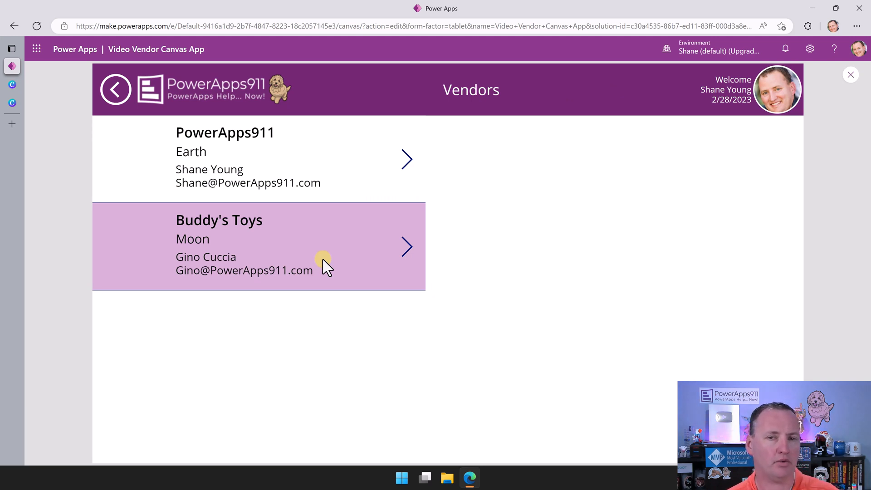
pyautogui.moveTo(447, 157)
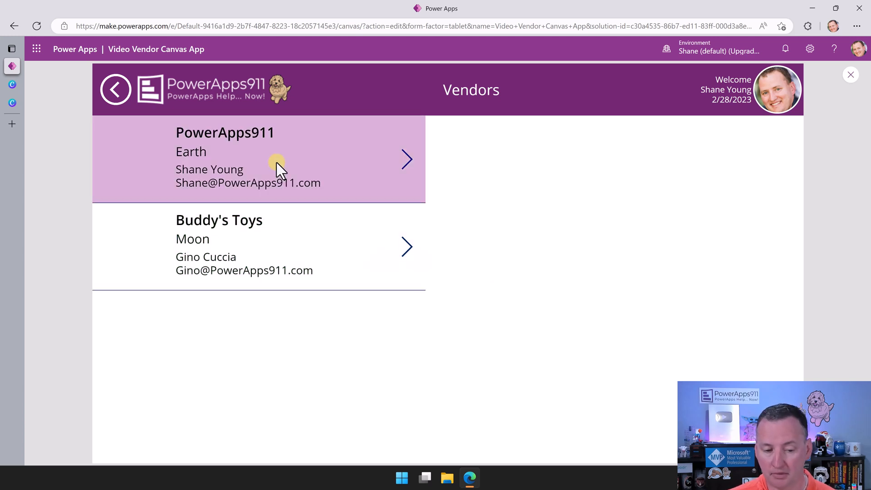
pyautogui.click(244, 247)
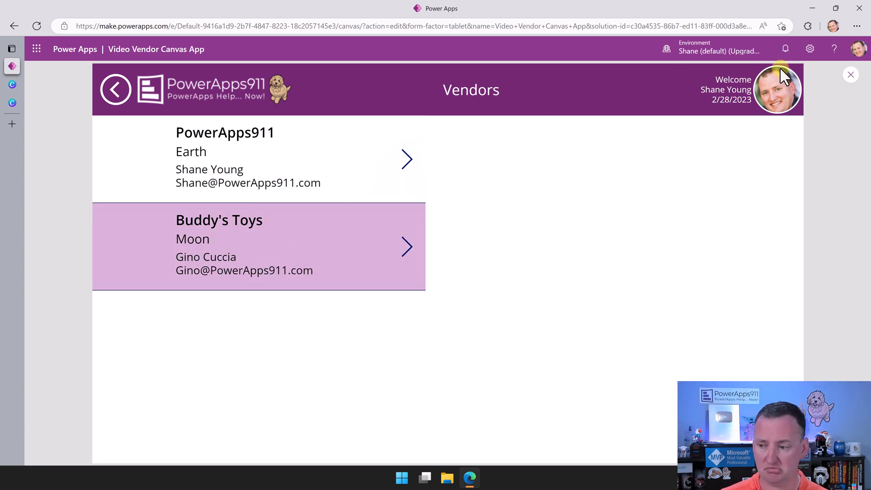
pyautogui.click(850, 73)
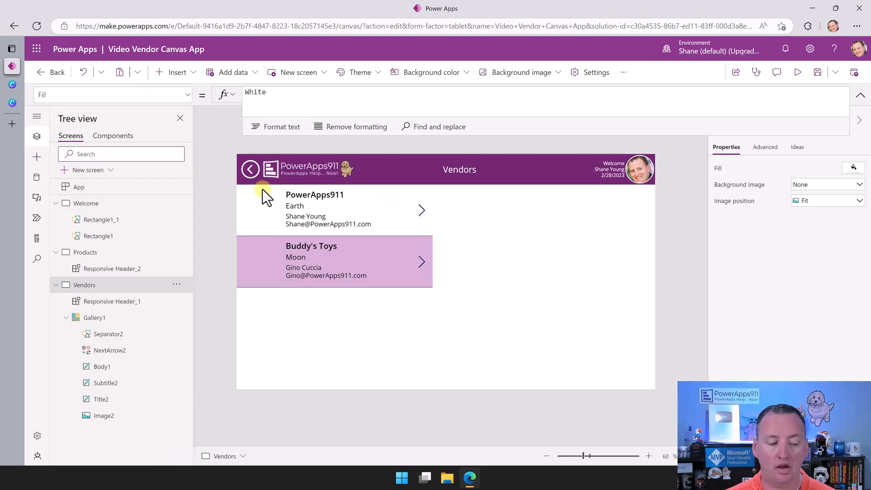
pyautogui.moveTo(139, 302)
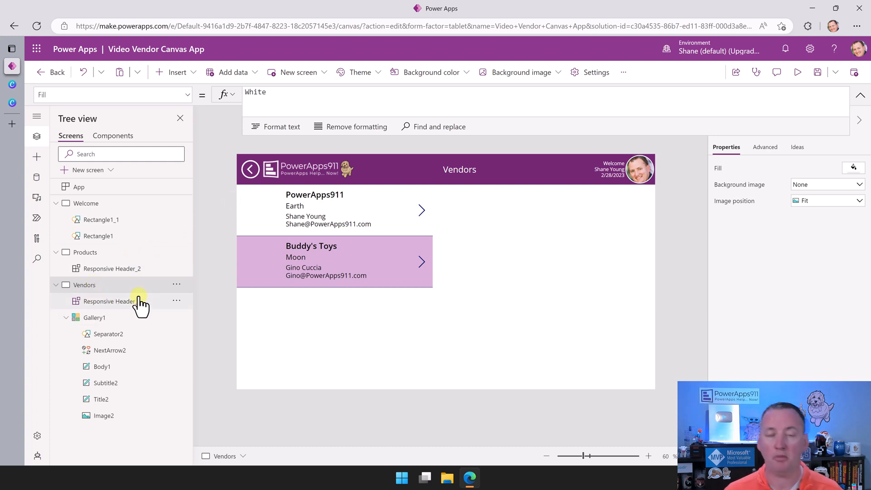
# Add a vertical gallery on the Products screen bound to the Product table under the header
pyautogui.click(84, 252)
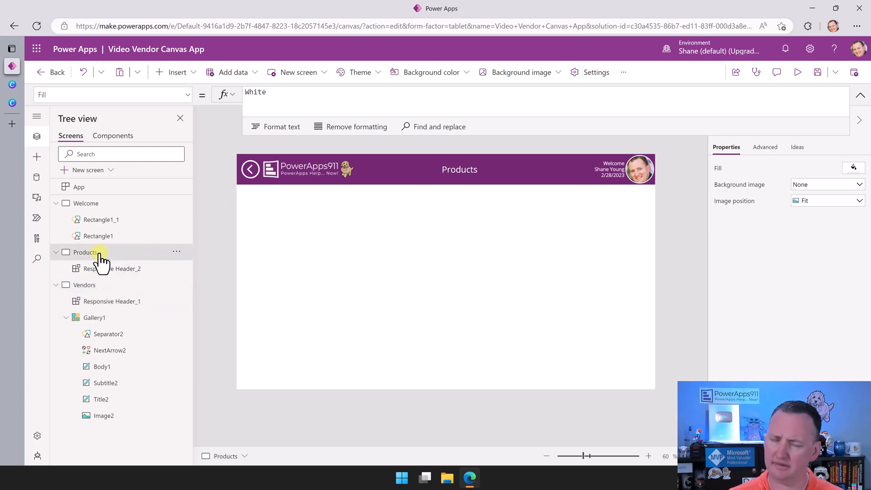
pyautogui.moveTo(193, 72)
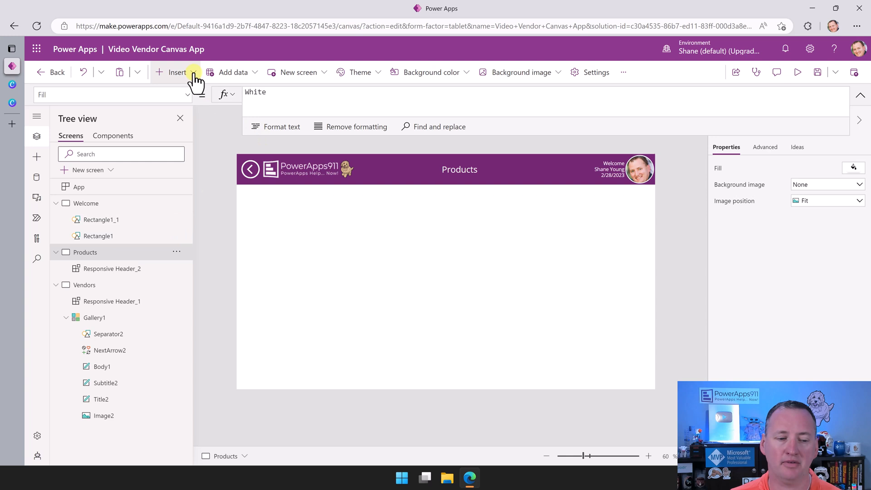
pyautogui.click(177, 72)
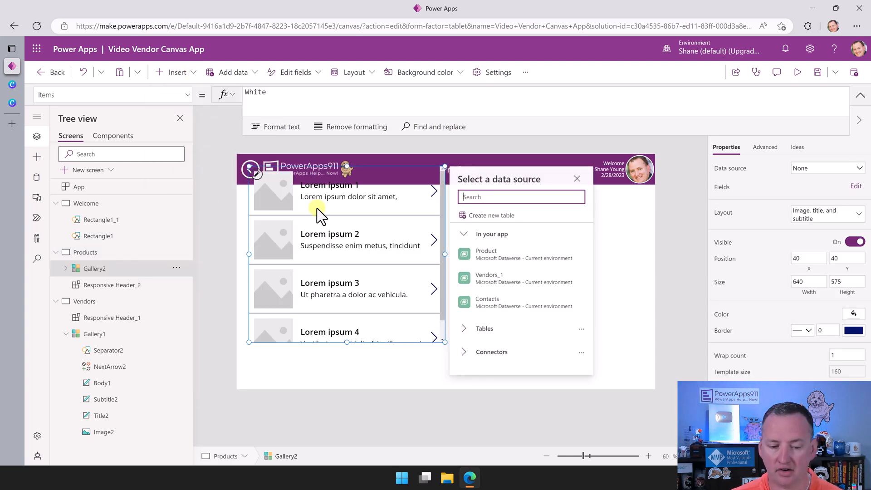
pyautogui.click(576, 179)
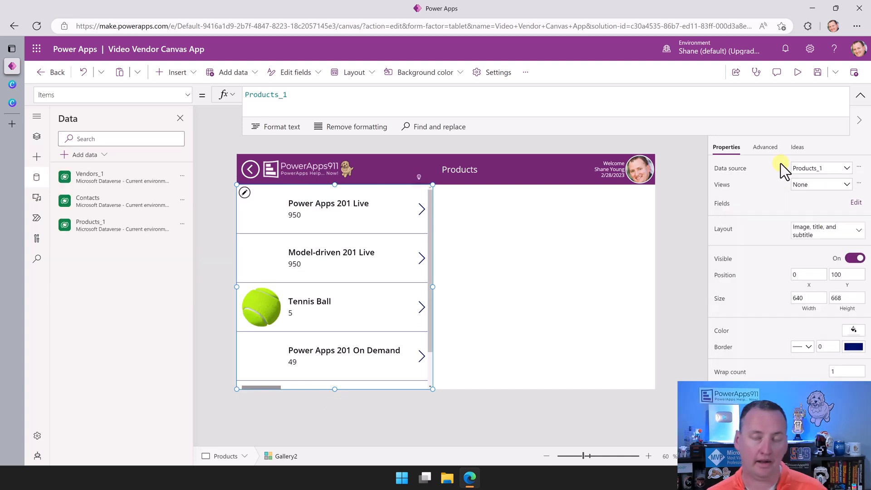
pyautogui.moveTo(253, 308)
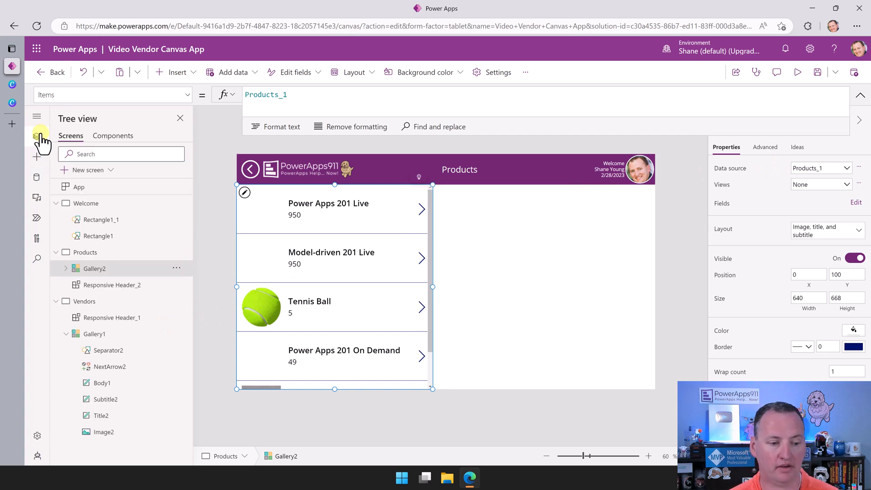
pyautogui.moveTo(322, 215)
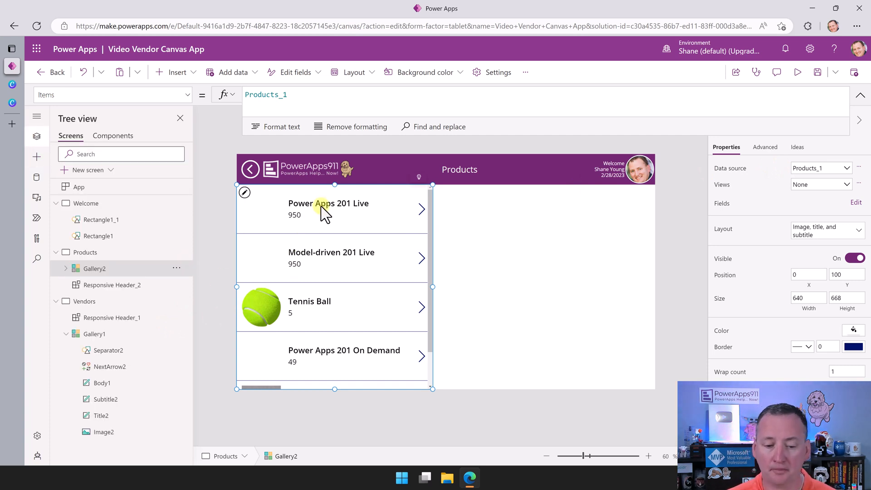
pyautogui.click(327, 203)
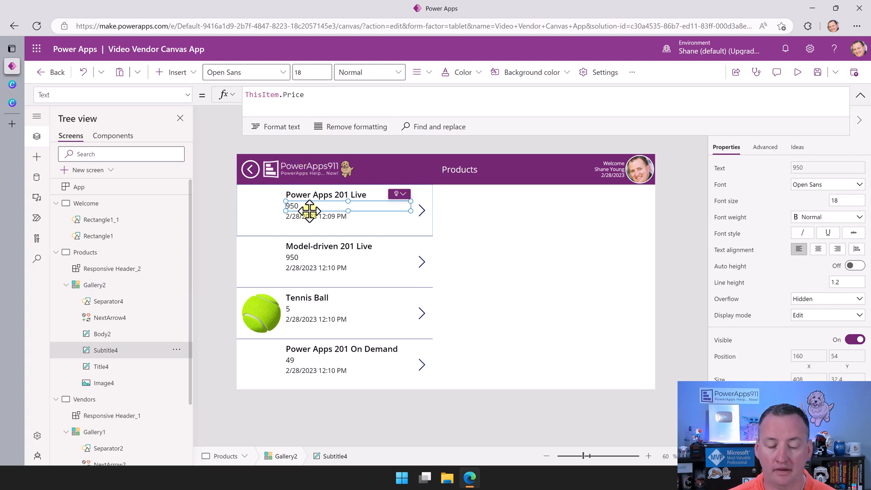
# Make each product's body label show ThisItem.Vendor.Name instead of the created date
pyautogui.click(316, 216)
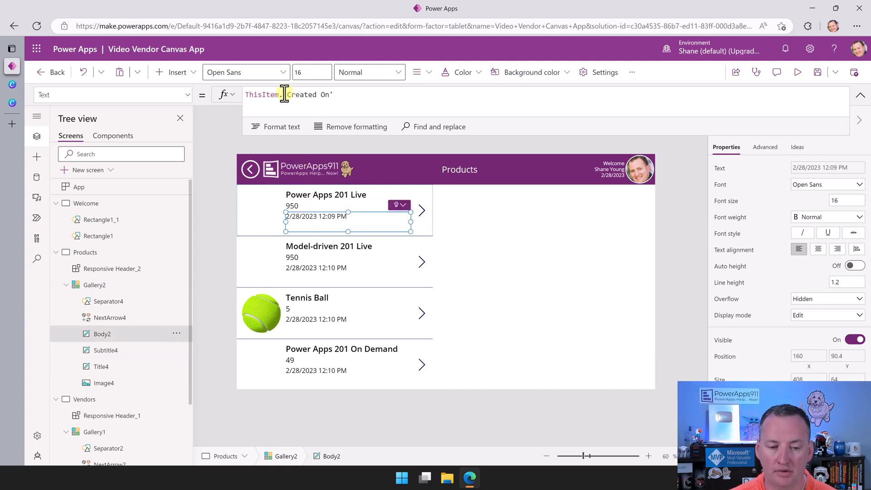
pyautogui.write('ve')
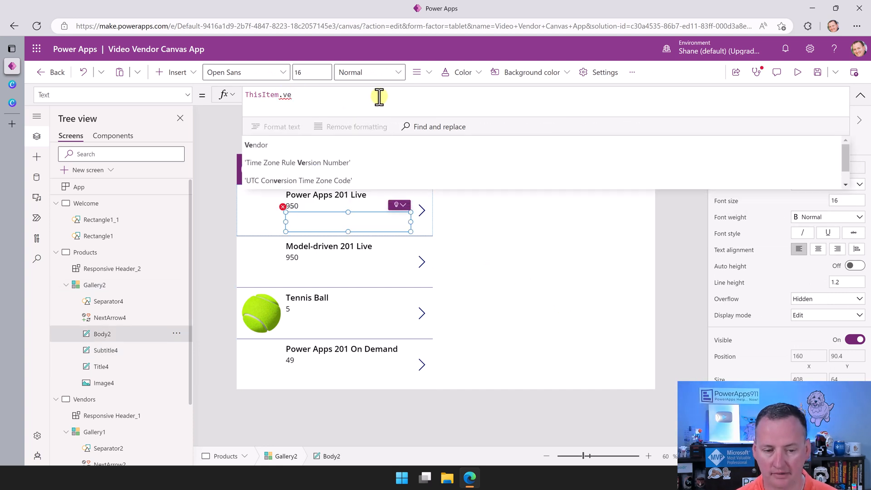
pyautogui.write('ndor')
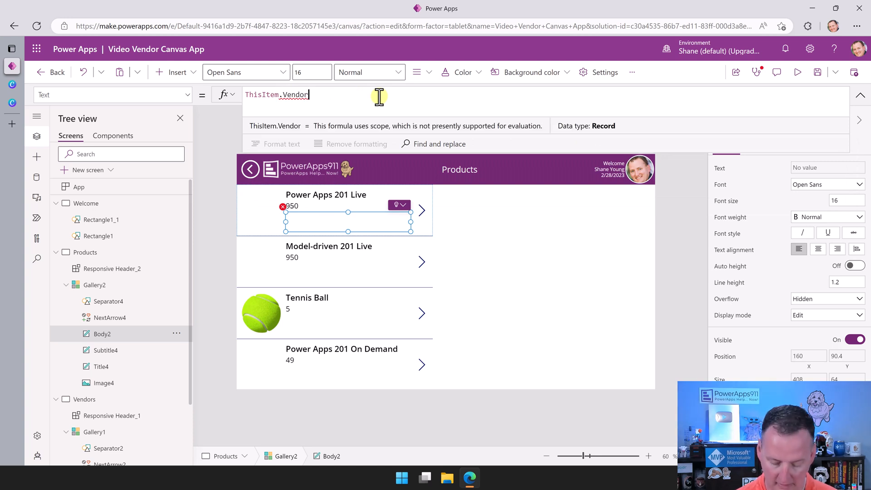
pyautogui.write('.')
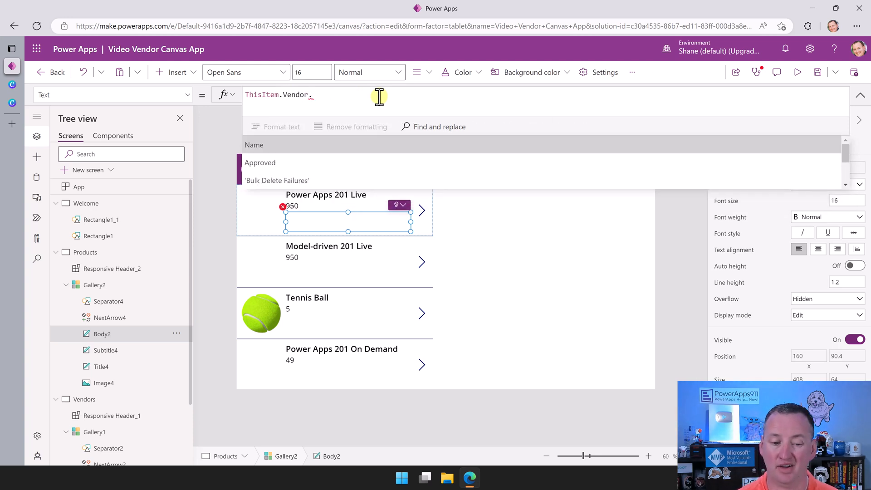
pyautogui.write('Name')
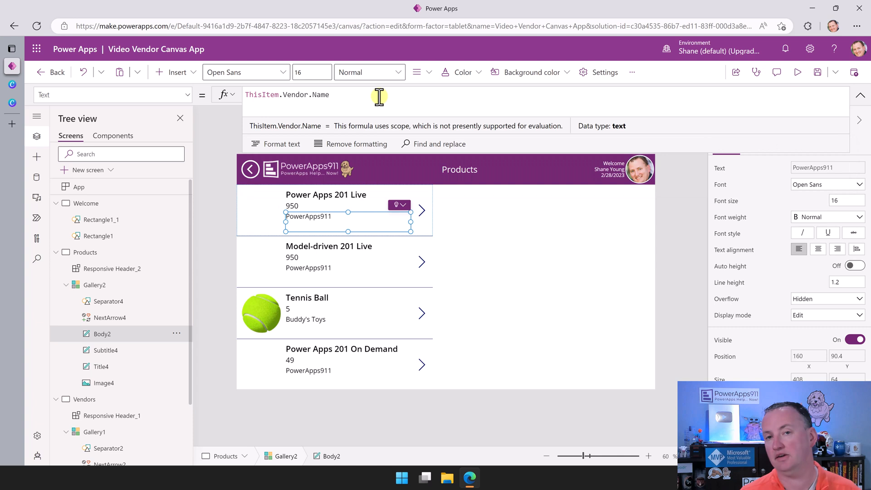
pyautogui.moveTo(383, 157)
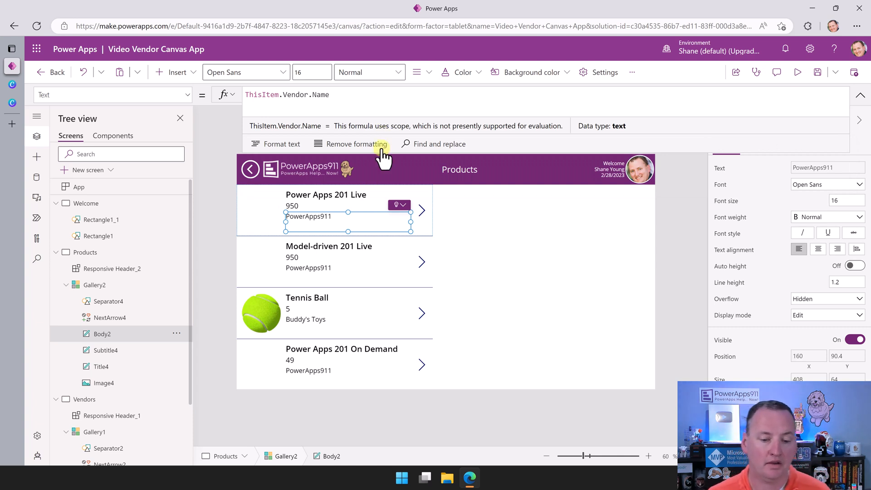
# Format the price label as Text(ThisItem.Price, "$#,##0.00")
pyautogui.click(293, 206)
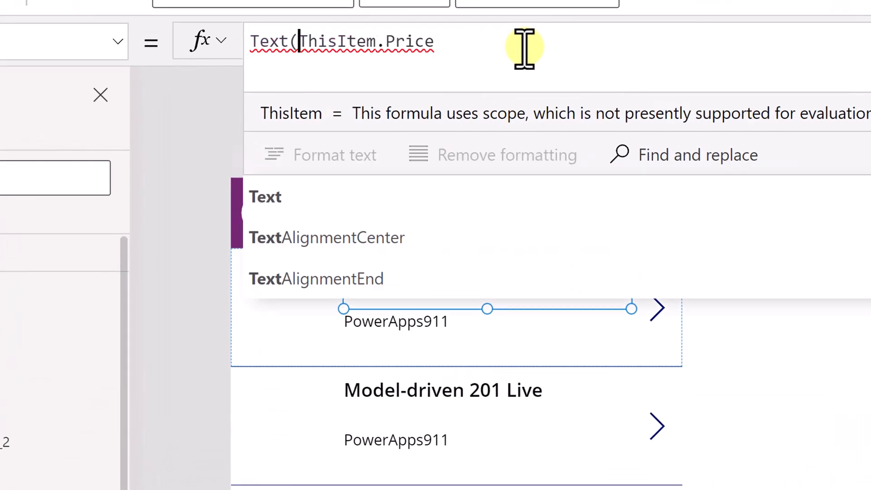
pyautogui.write(', "')
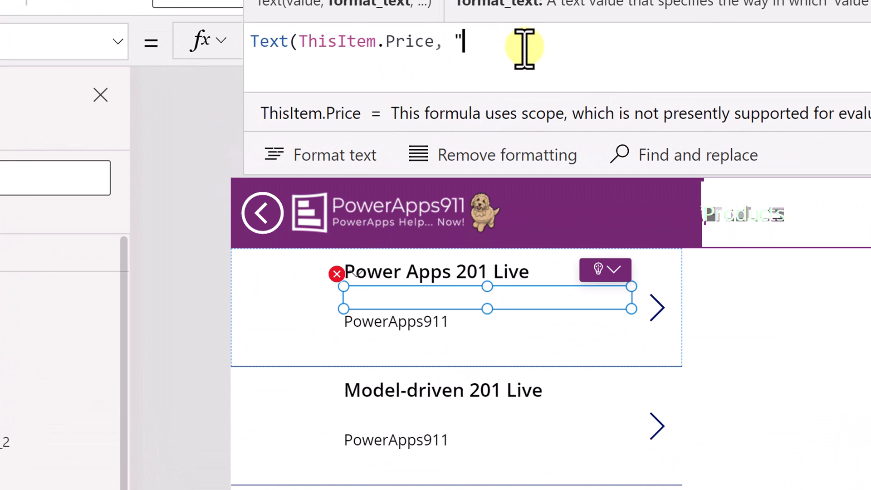
pyautogui.write('$#,')
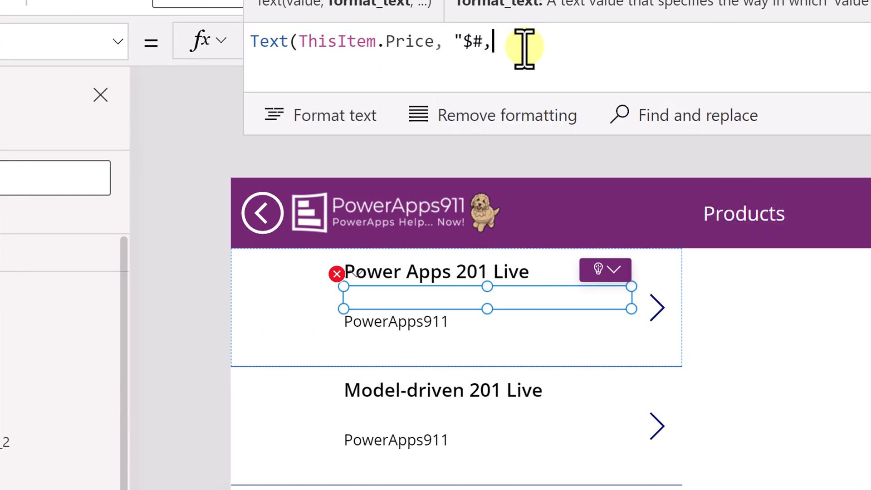
pyautogui.write('##0.00")')
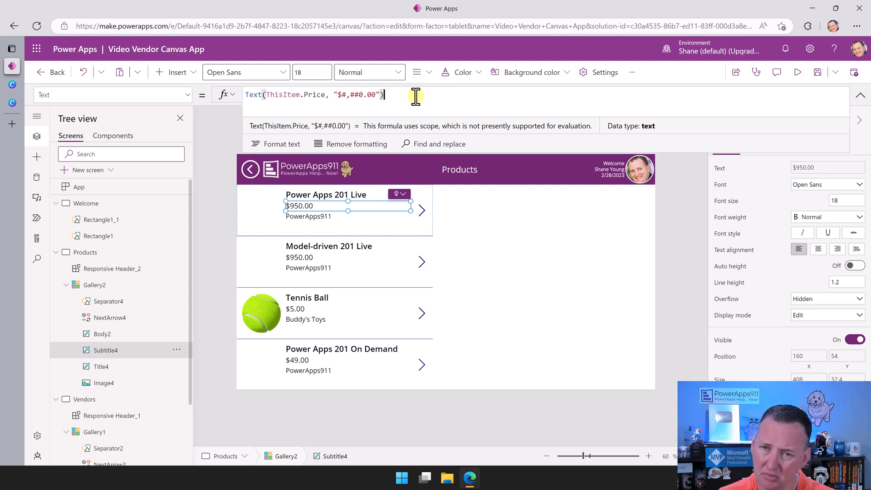
pyautogui.moveTo(346, 180)
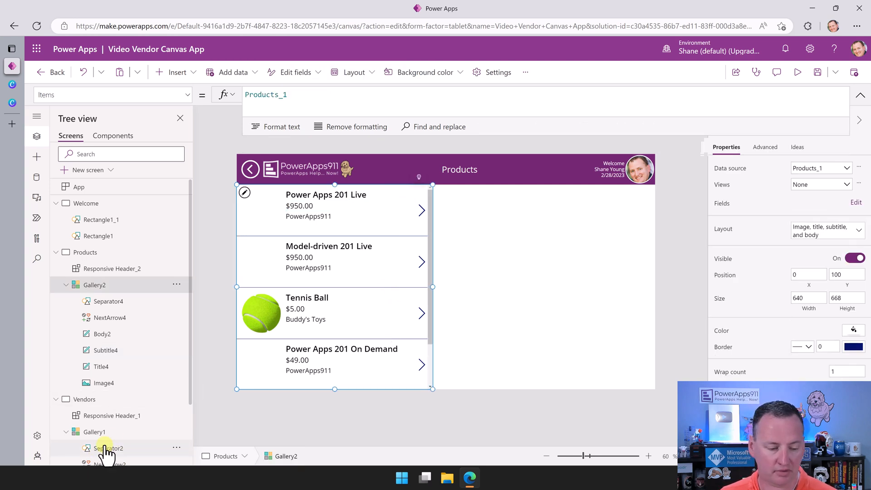
# Give Gallery2 the TemplateFill If(ThisItem.IsSelected, ColorFade(Purple, 70%), Transparent)
pyautogui.click(92, 432)
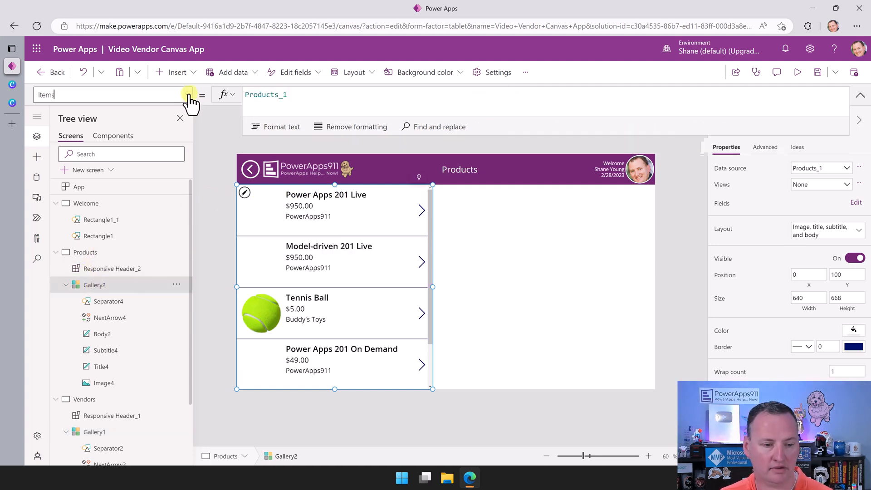
pyautogui.click(189, 95)
pyautogui.write('TemplateFill')
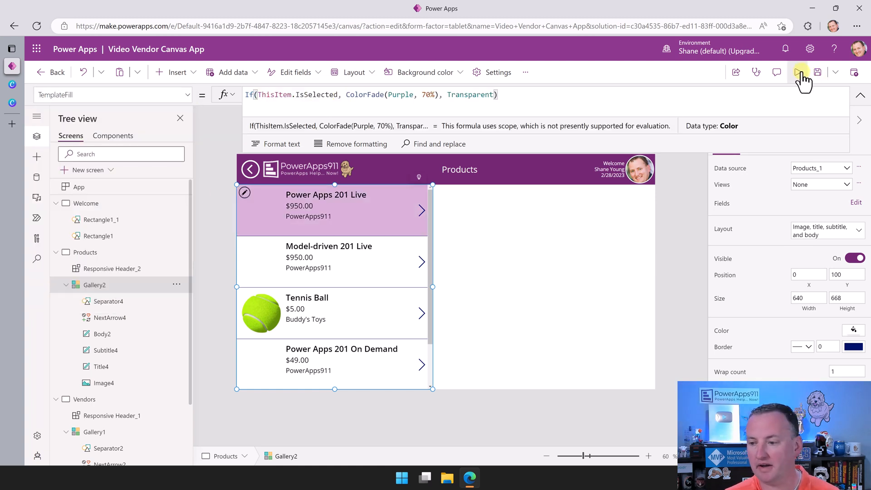
# Preview the app: select Tennis Ball, return to welcome, reopen Products to confirm the highlight persists
pyautogui.click(803, 73)
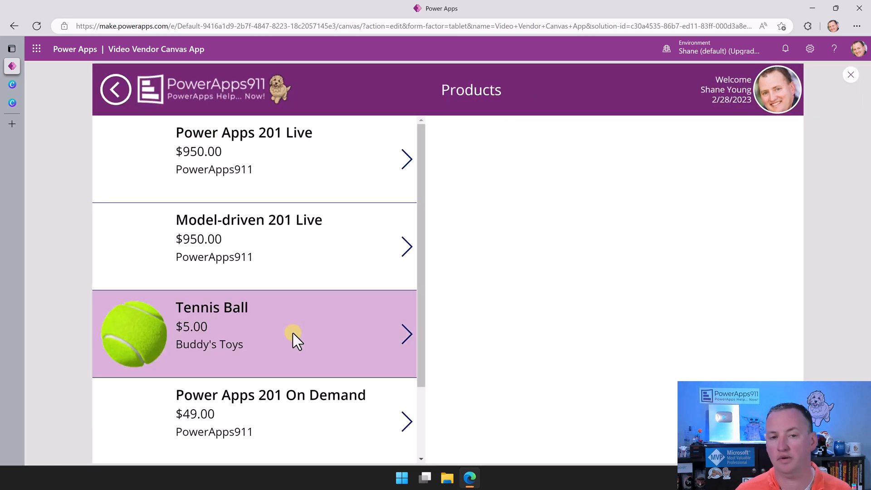
pyautogui.moveTo(498, 243)
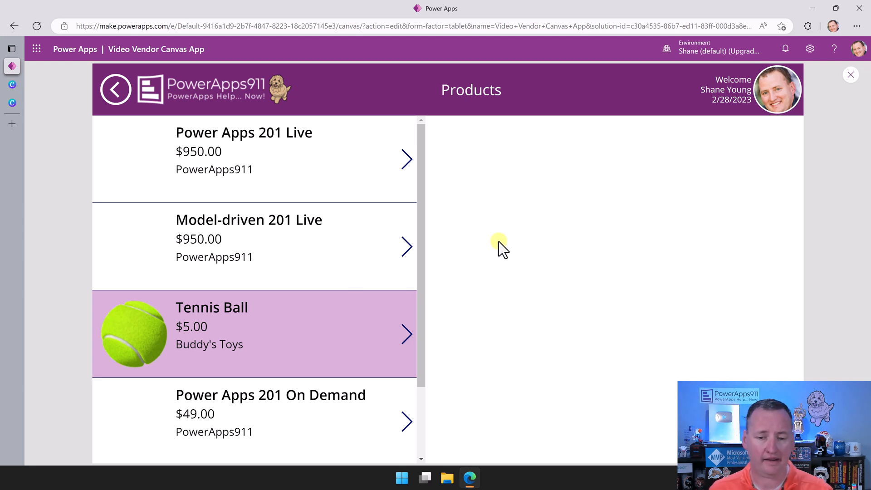
pyautogui.moveTo(575, 167)
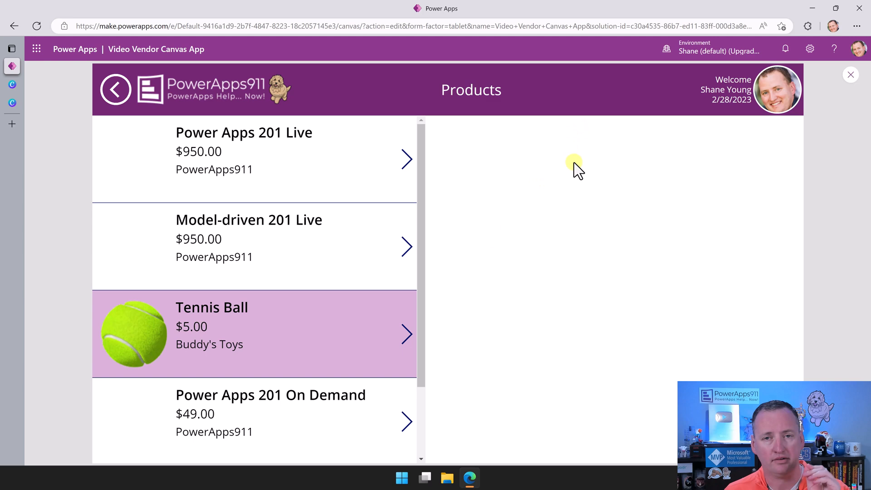
pyautogui.moveTo(562, 169)
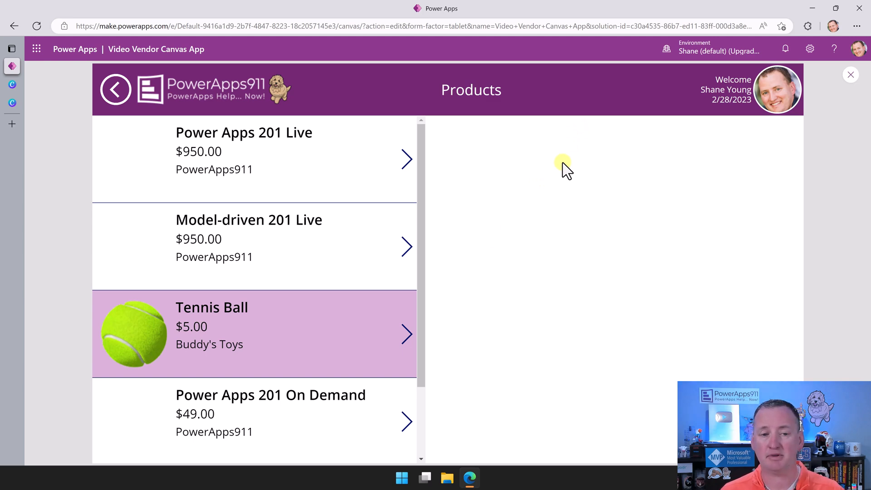
pyautogui.click(116, 89)
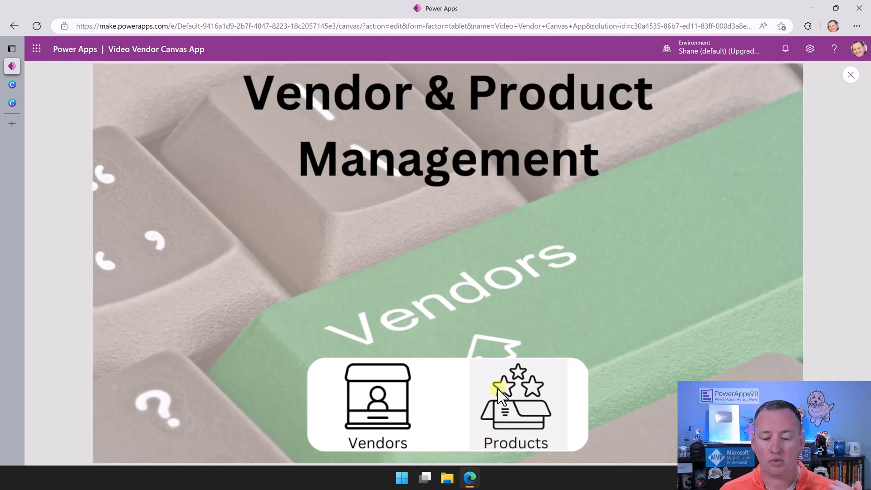
pyautogui.click(515, 402)
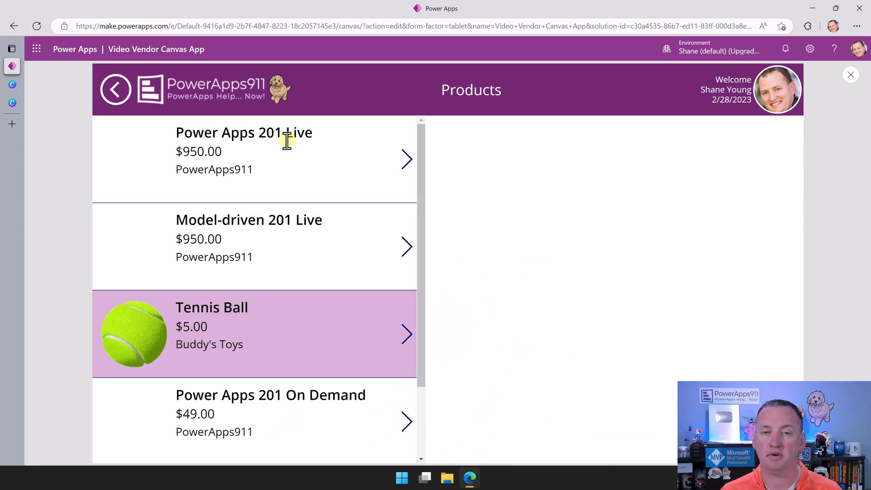